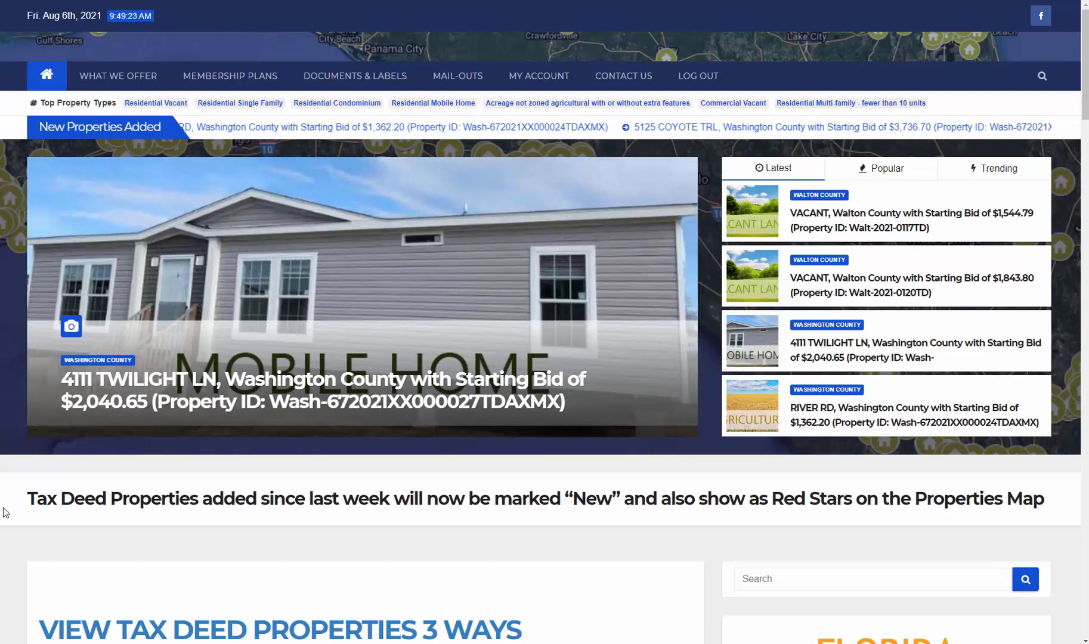
mouse_move(408, 288)
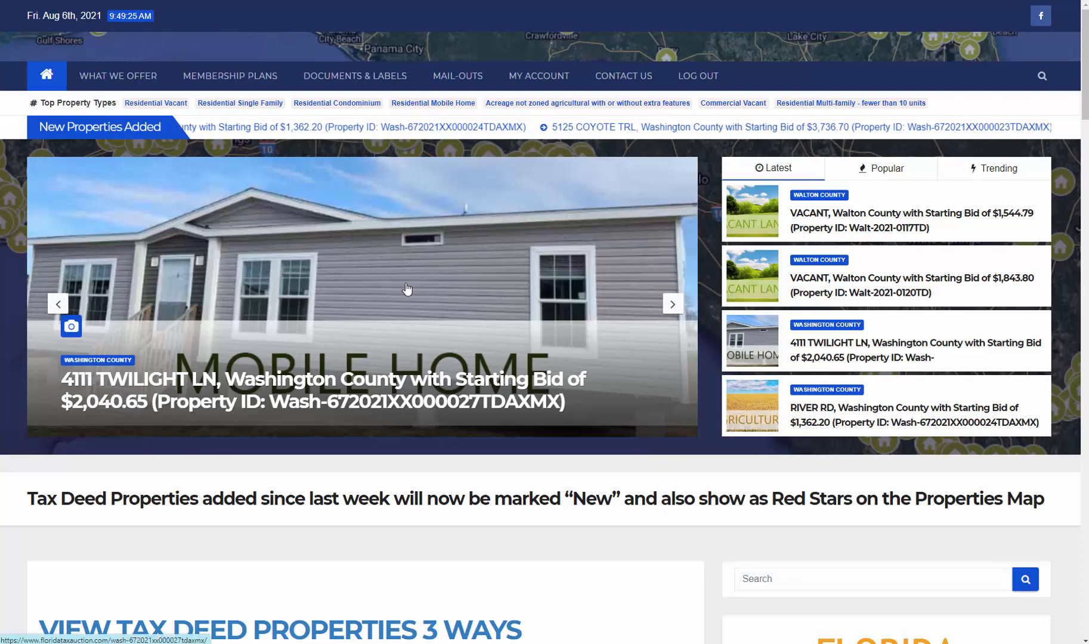
mouse_move(506, 473)
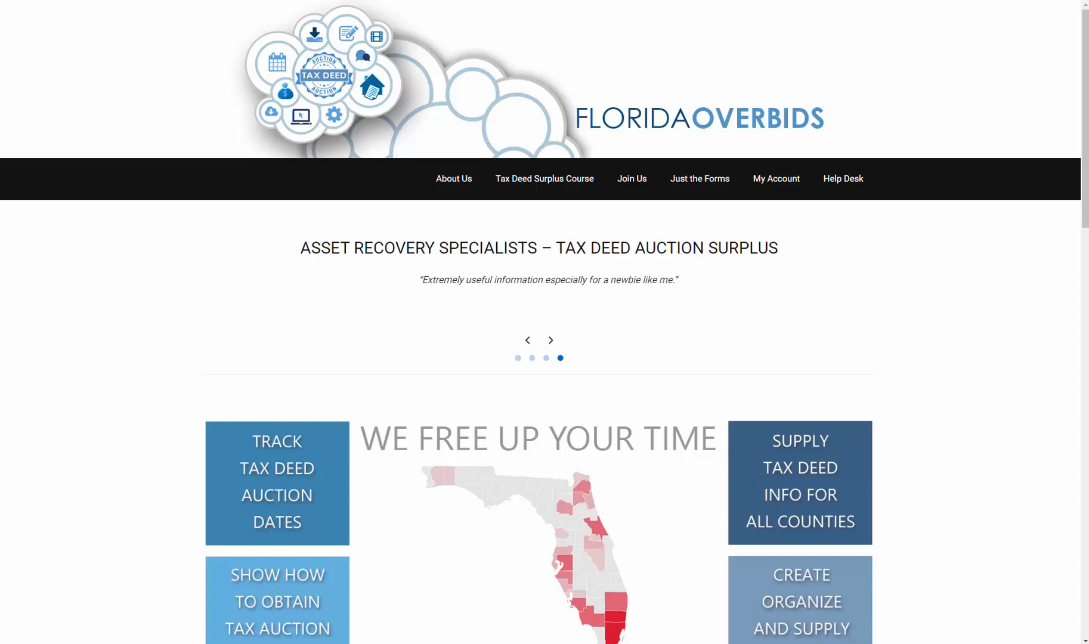
- Switch from the Florida Overbids tab back to the Florida Tax Auction website tab
left_click(527, 341)
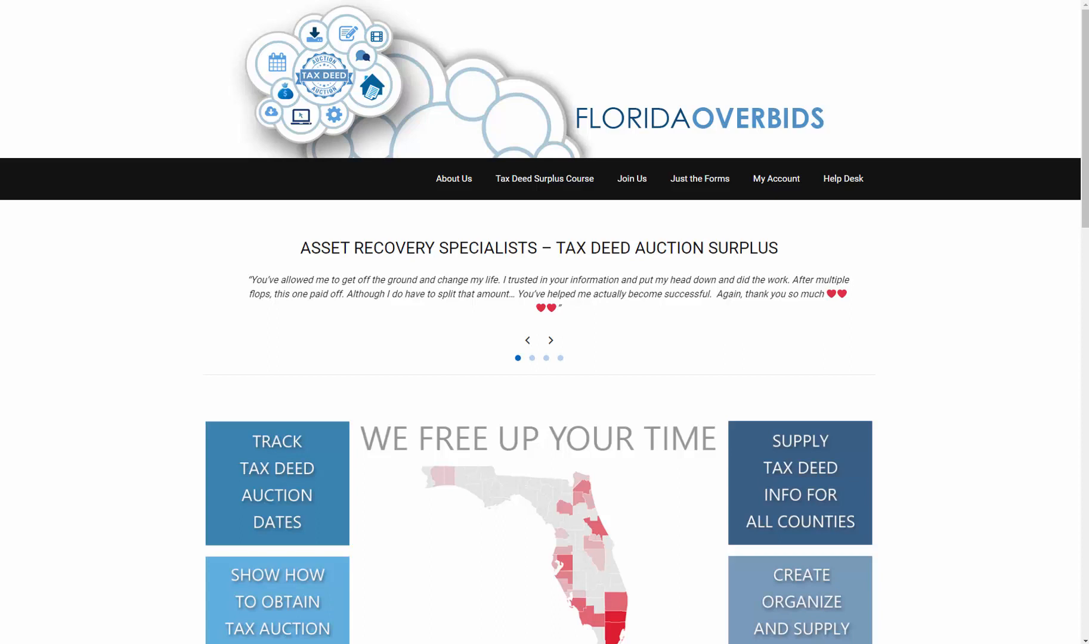
left_click(550, 341)
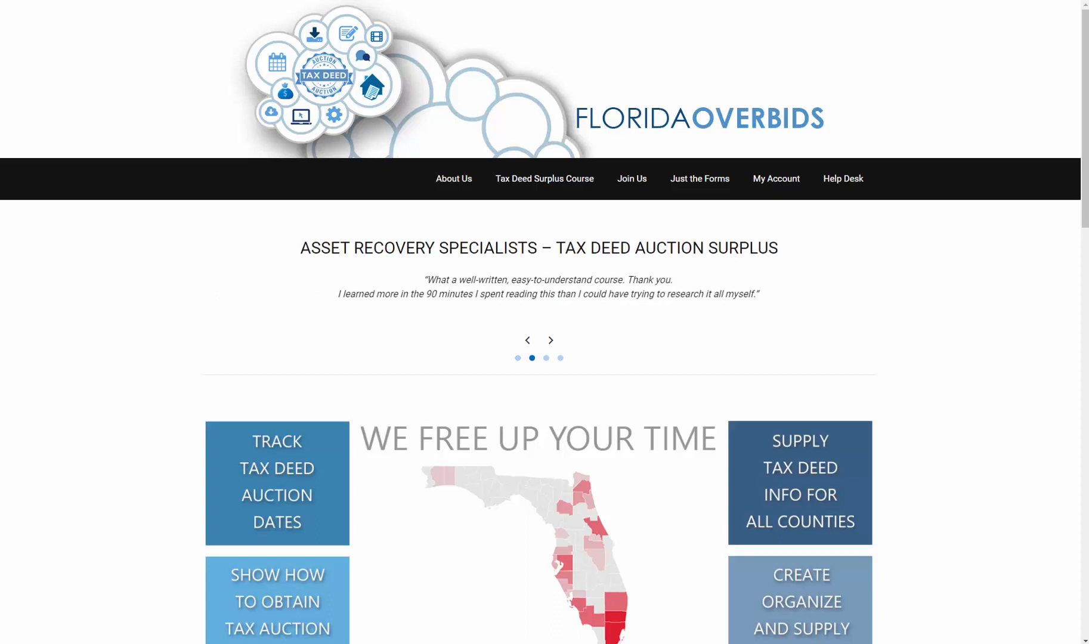
mouse_move(133, 318)
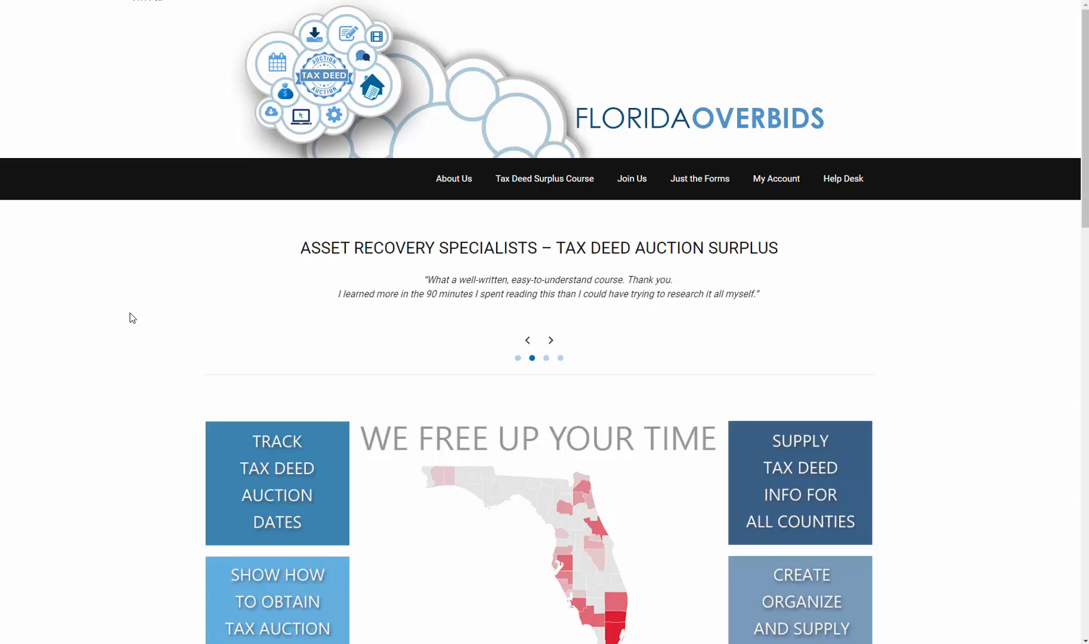
mouse_move(218, 320)
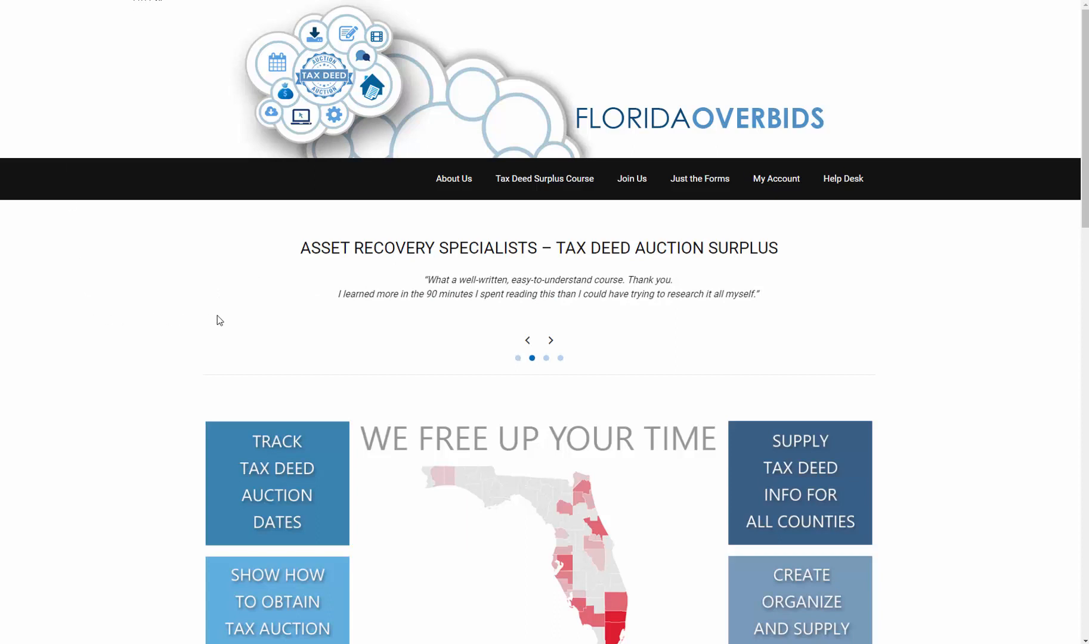
mouse_move(648, 300)
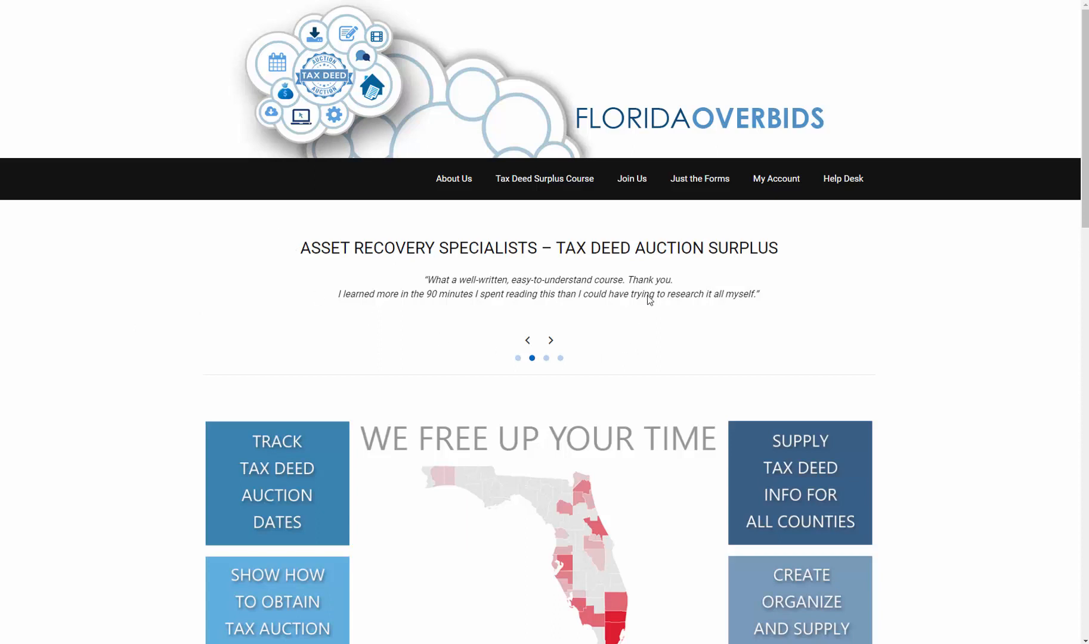
mouse_move(599, 106)
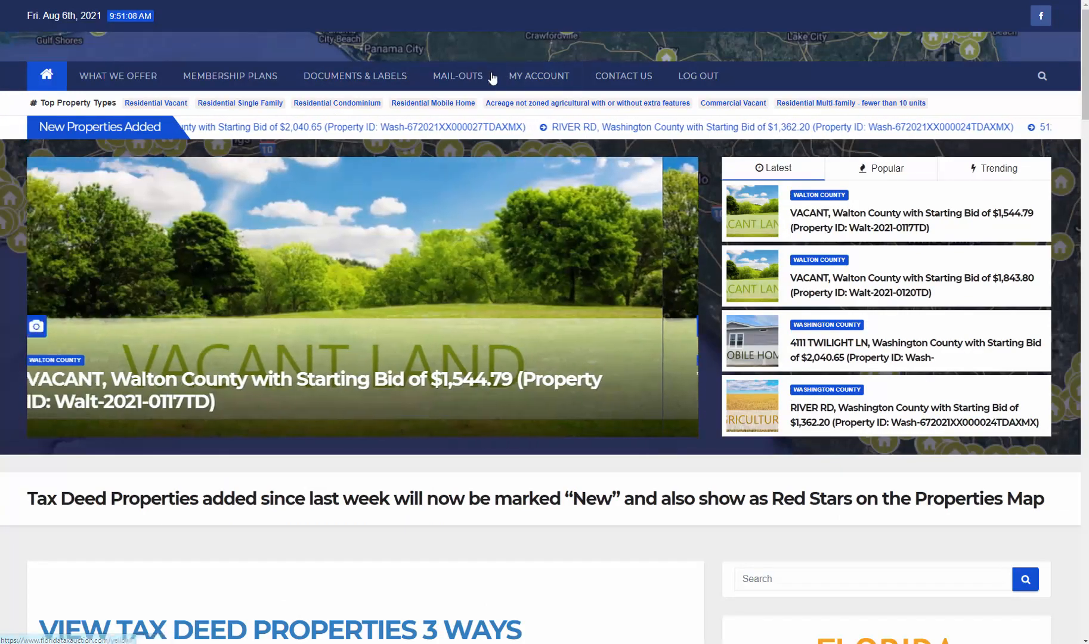
- From My Account's County Pages list, bring up Charlotte County's page of research links
left_click(539, 76)
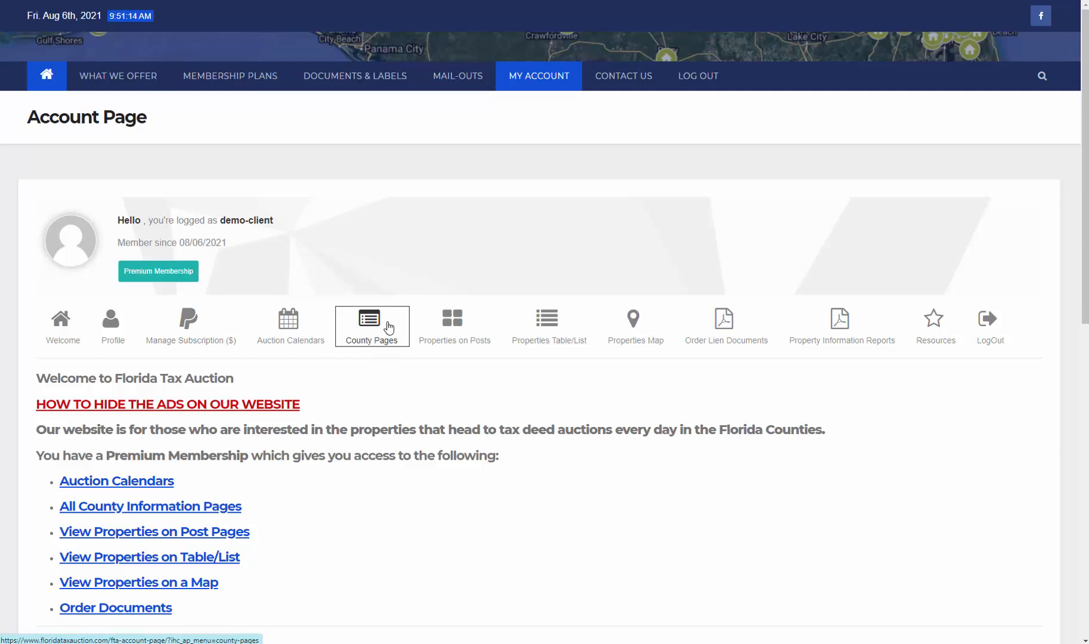
left_click(372, 325)
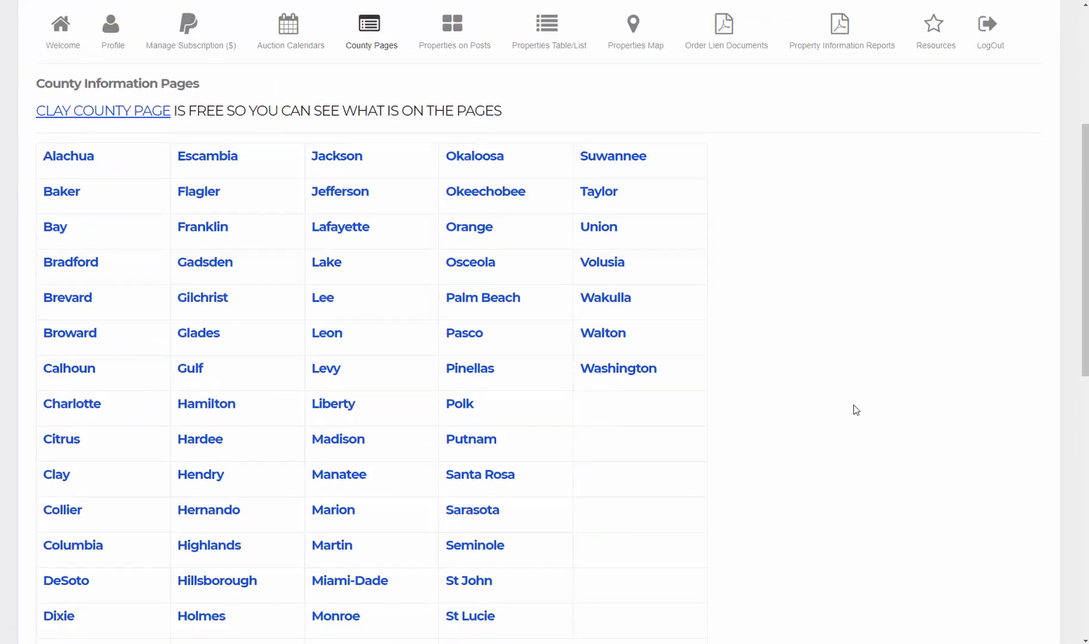
scroll("down", 3)
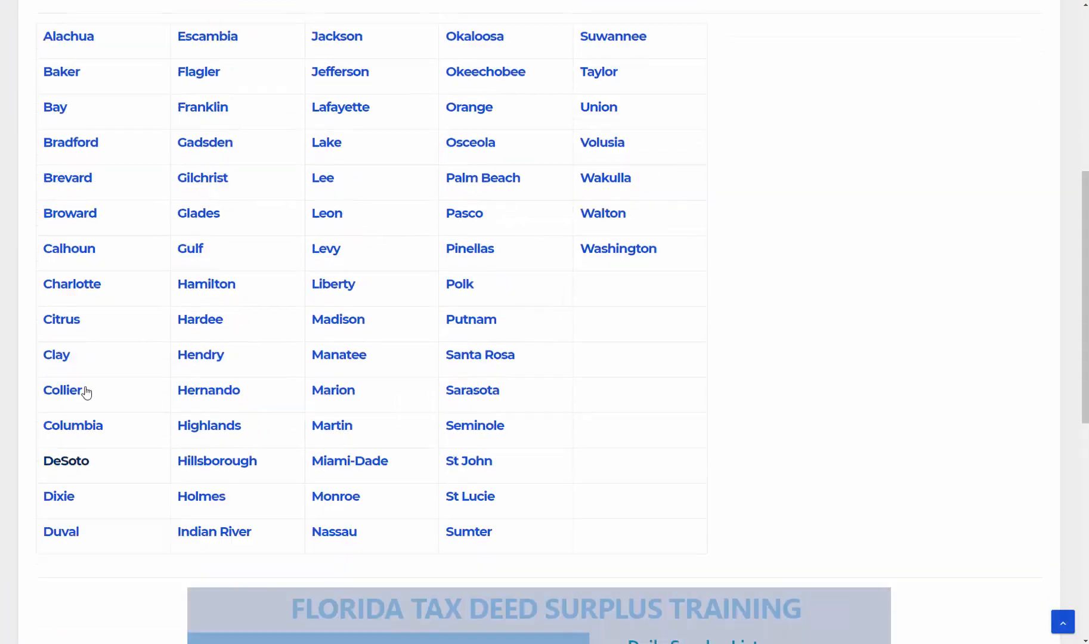
scroll("up", 3)
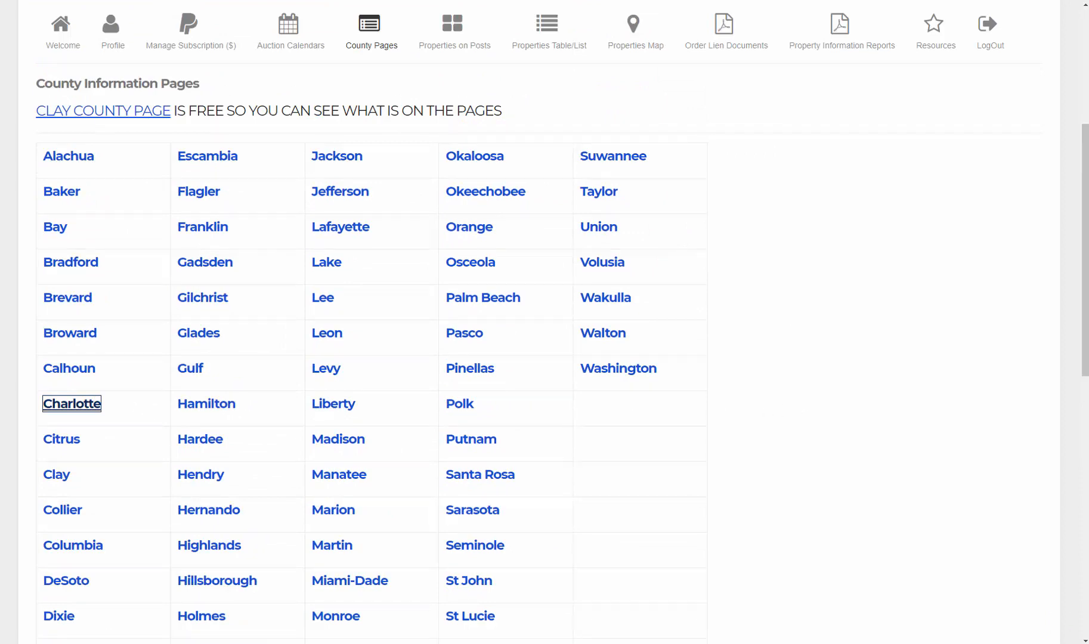
left_click(71, 403)
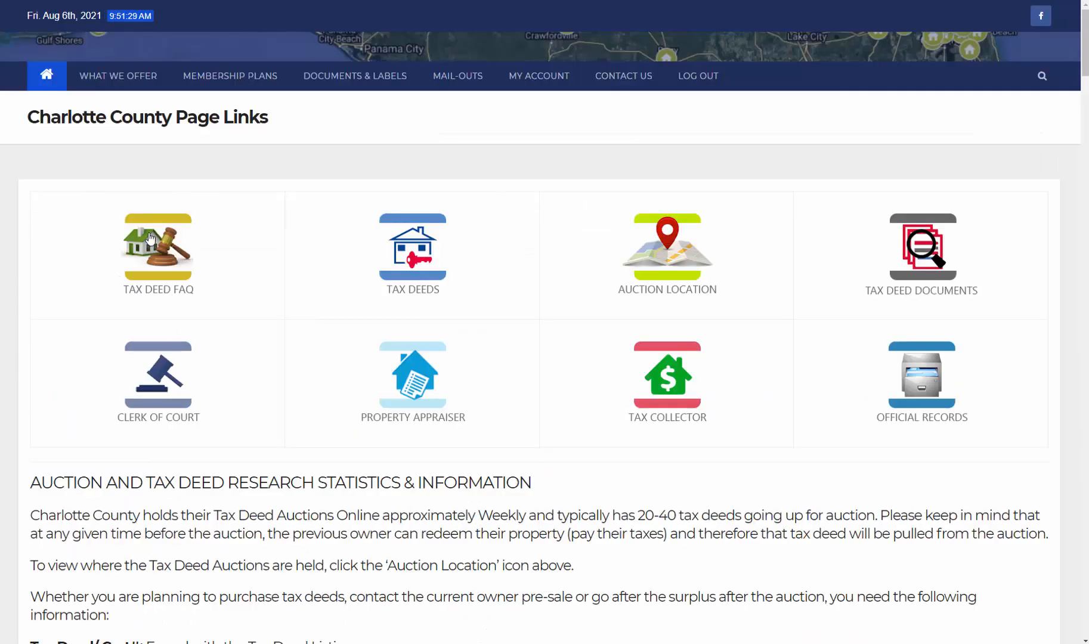
mouse_move(739, 261)
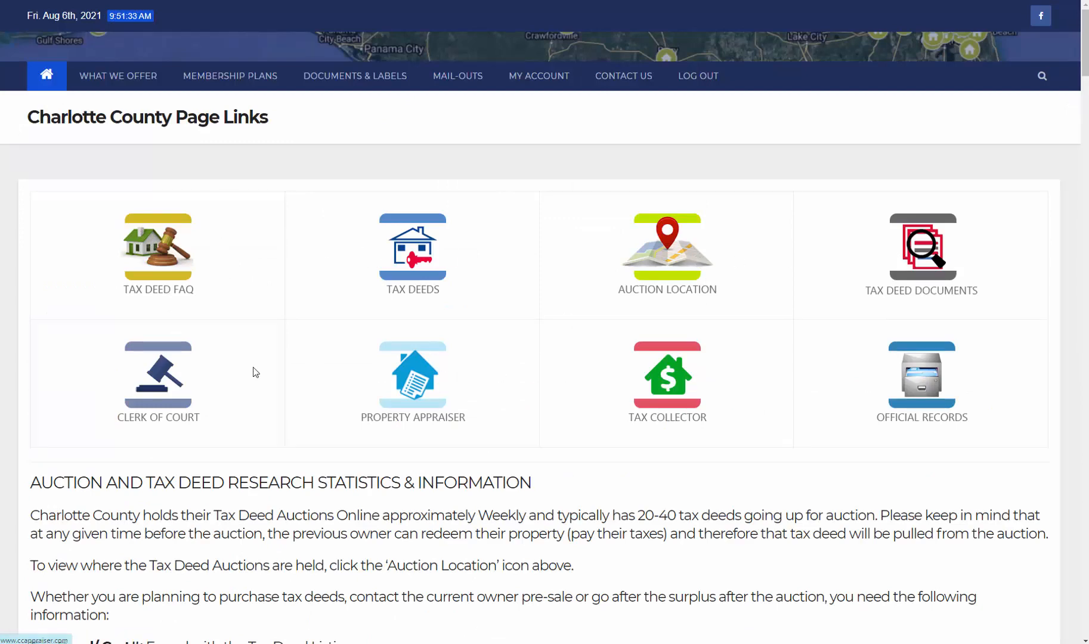
scroll("down", 3)
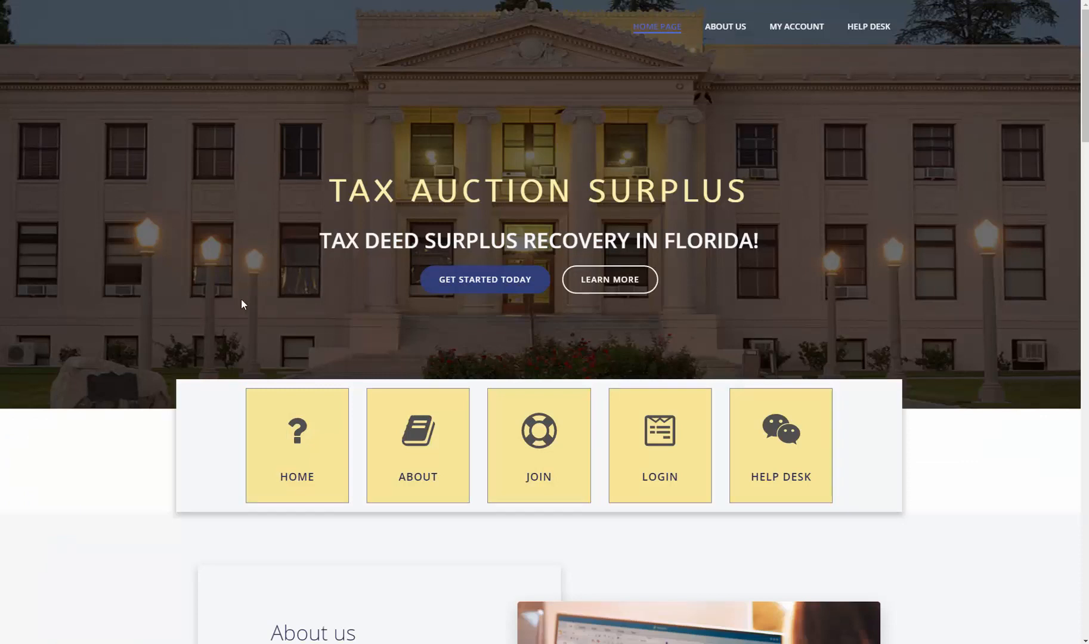
mouse_move(797, 27)
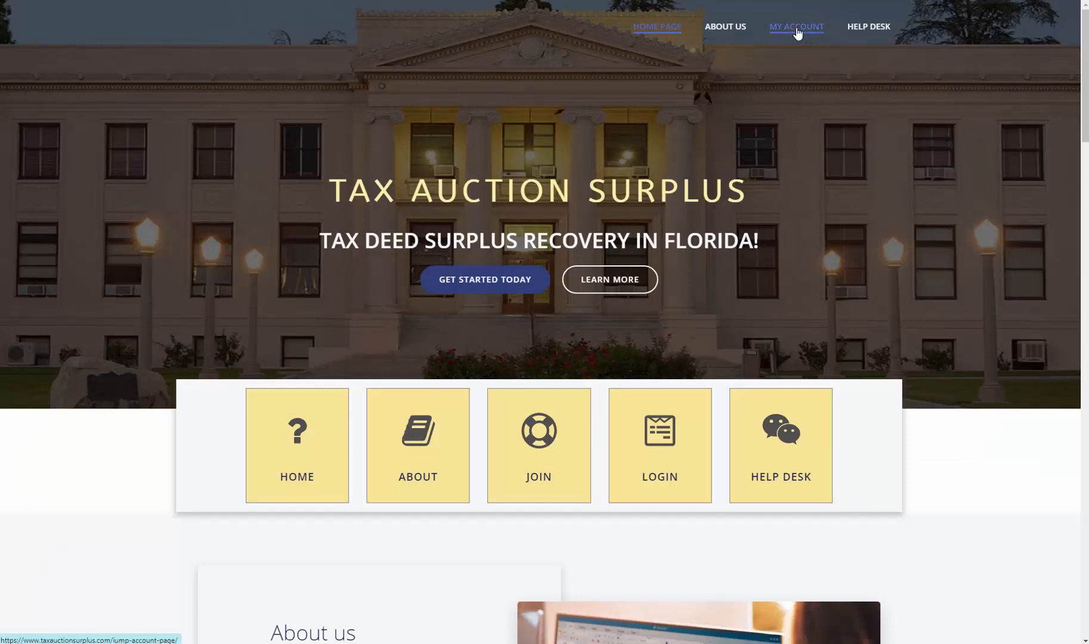
mouse_move(797, 33)
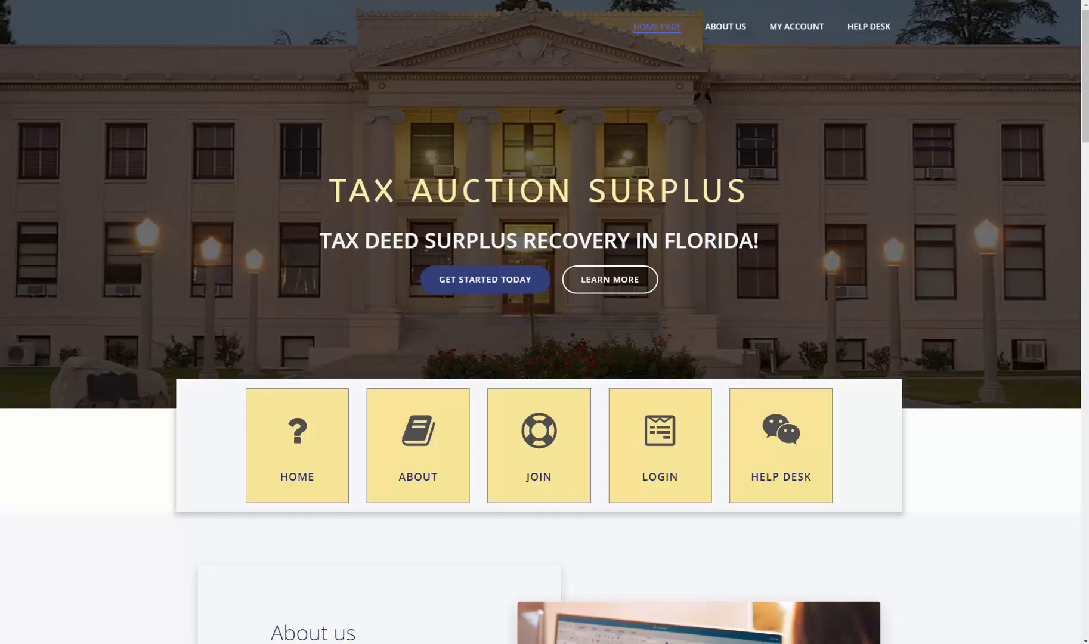
- From My Account, view the Extended and Pro Level Items list of daily surplus reports and client resources
left_click(795, 26)
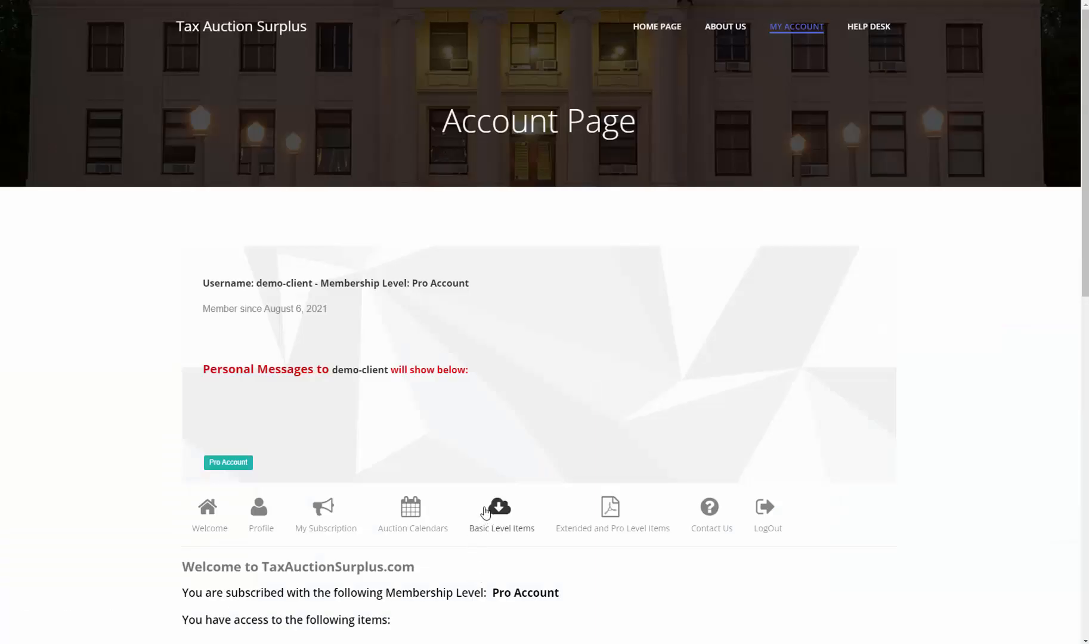
mouse_move(592, 502)
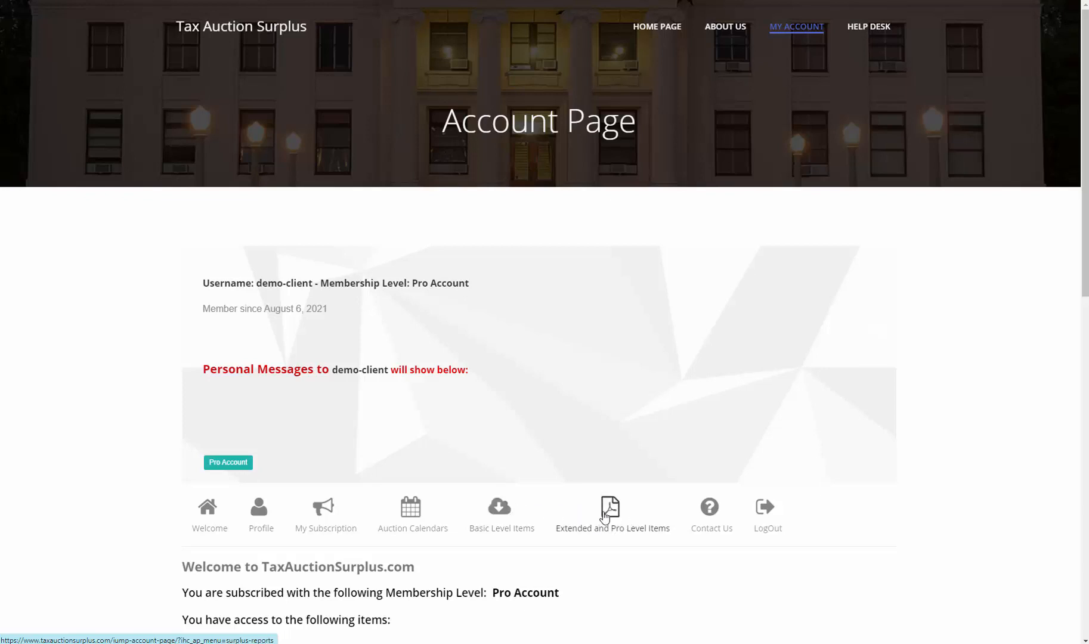
left_click(611, 513)
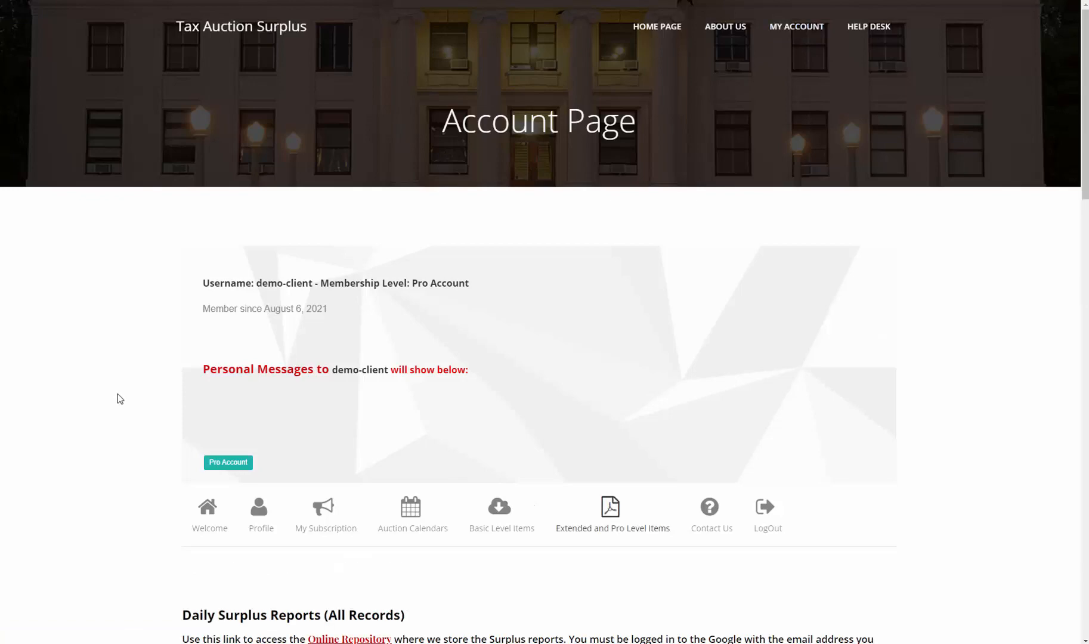
scroll("down", 3)
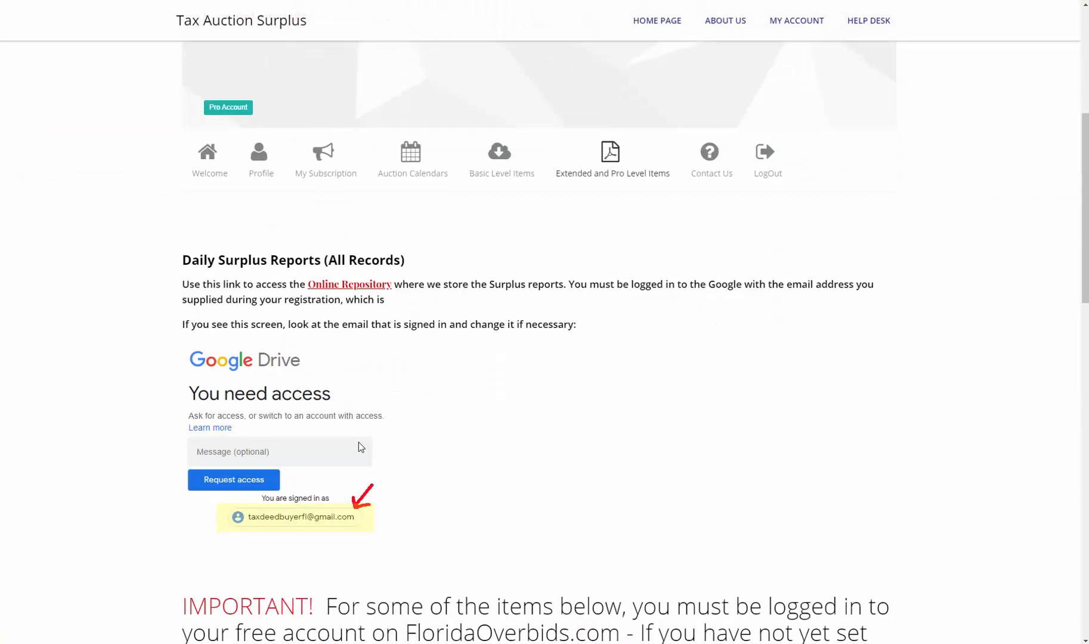
scroll("down", 3)
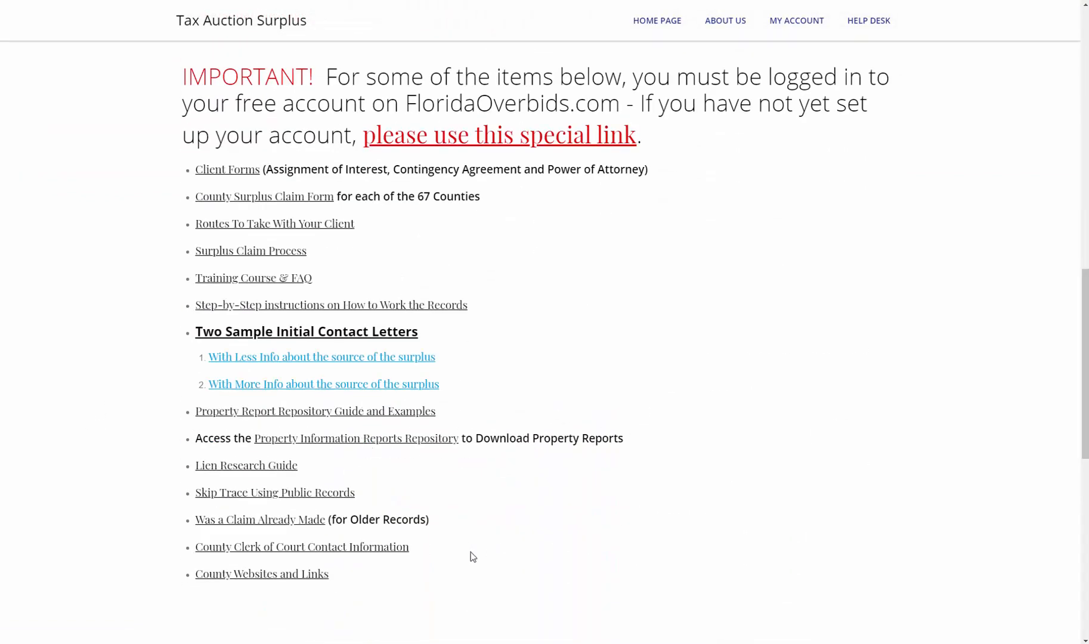
mouse_move(291, 581)
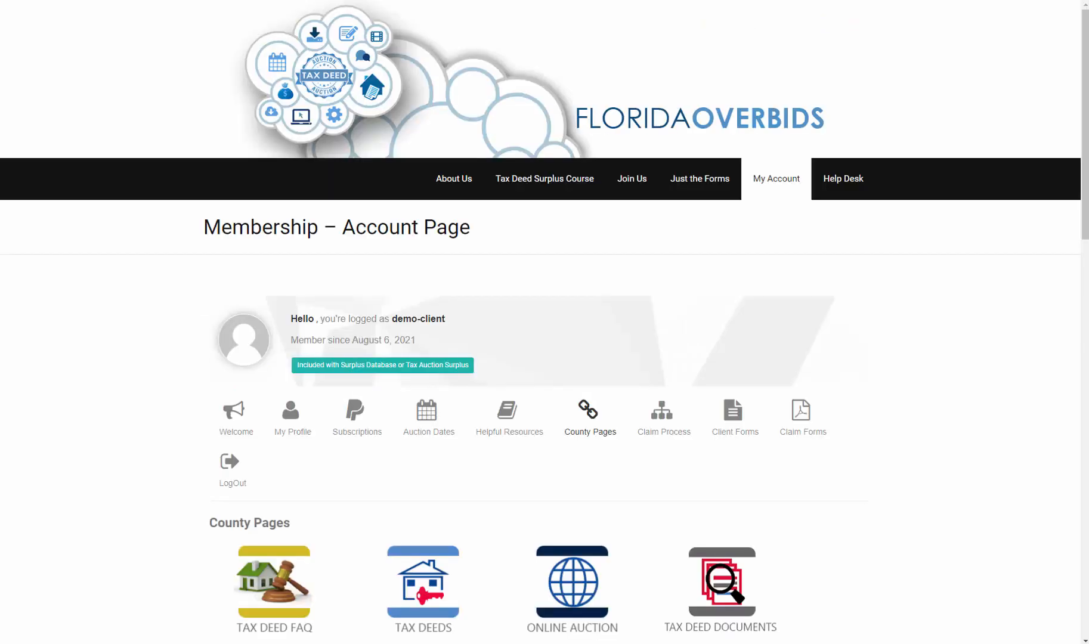
mouse_move(55, 527)
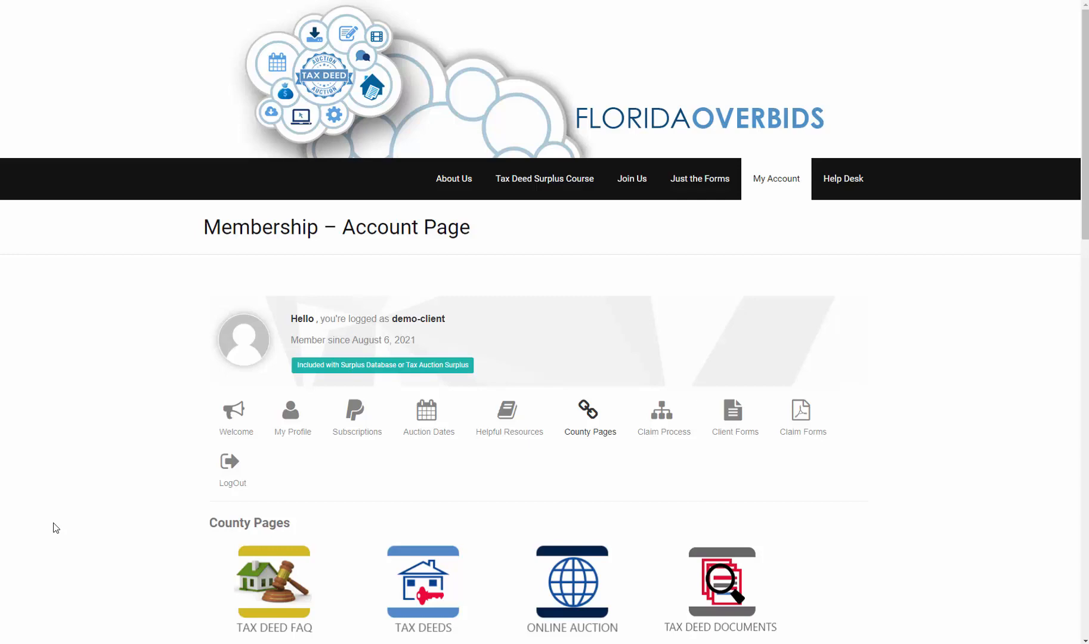
- From County Websites and Links, bring up Brevard County's tax deed surplus information page
scroll("down", 3)
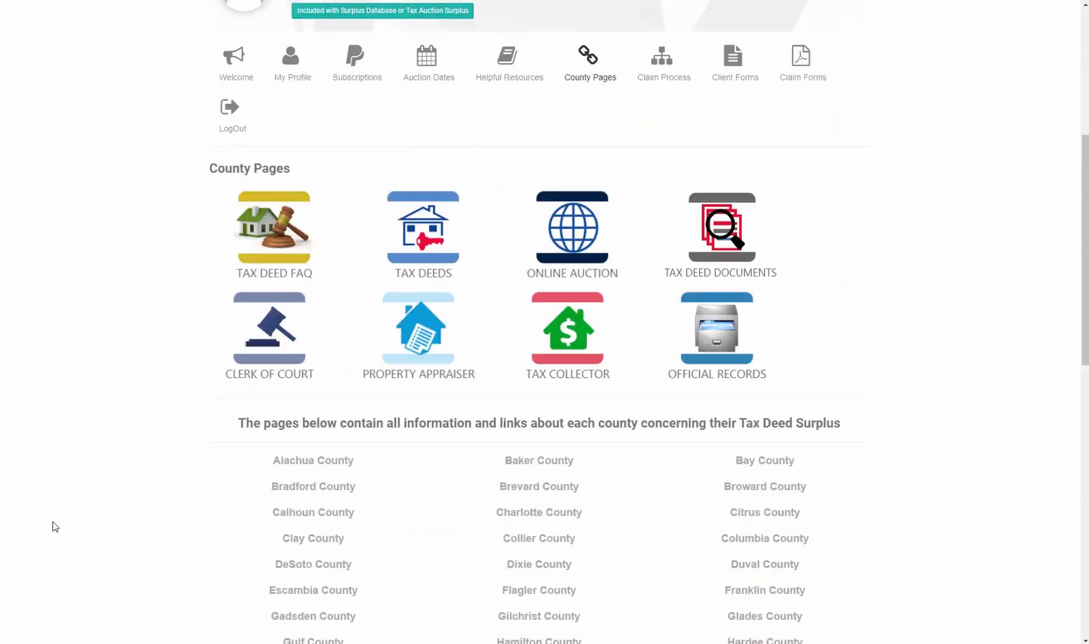
scroll("down", 3)
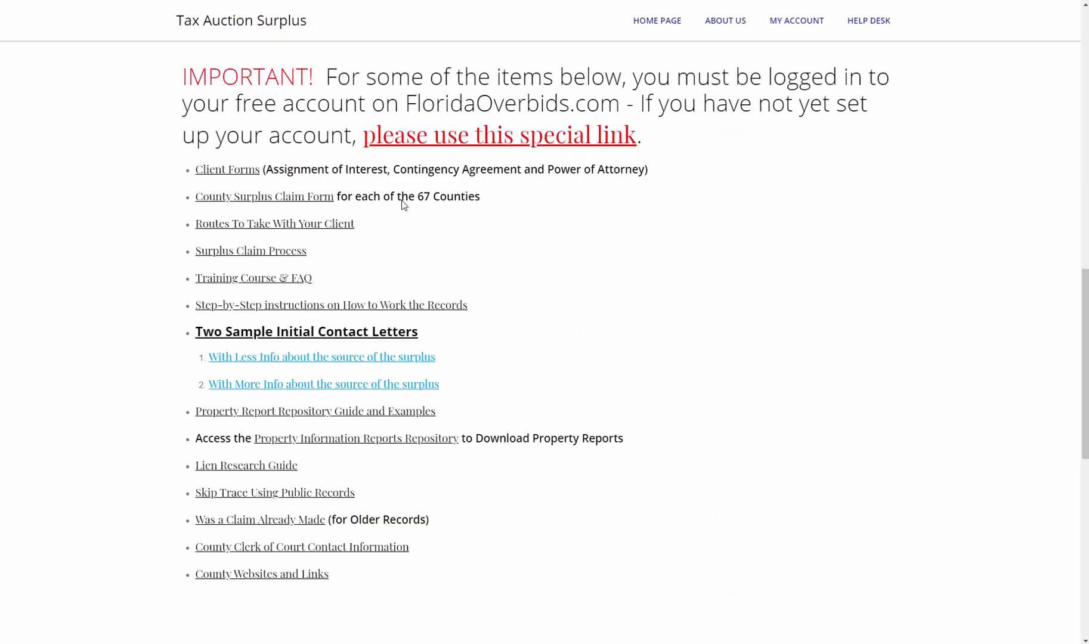
left_click(796, 21)
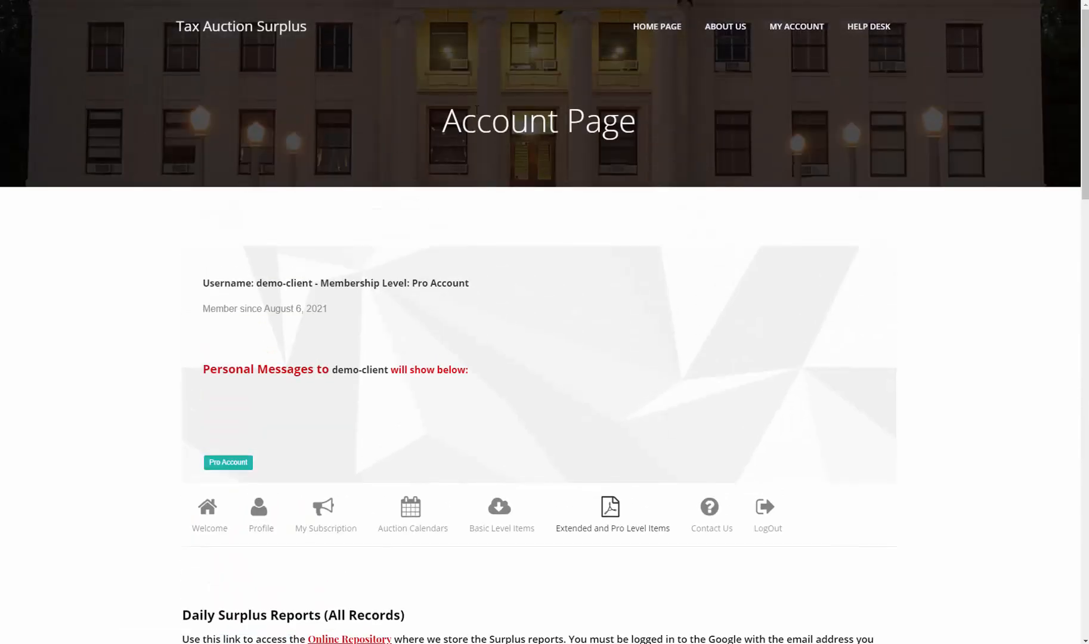
scroll("down", 3)
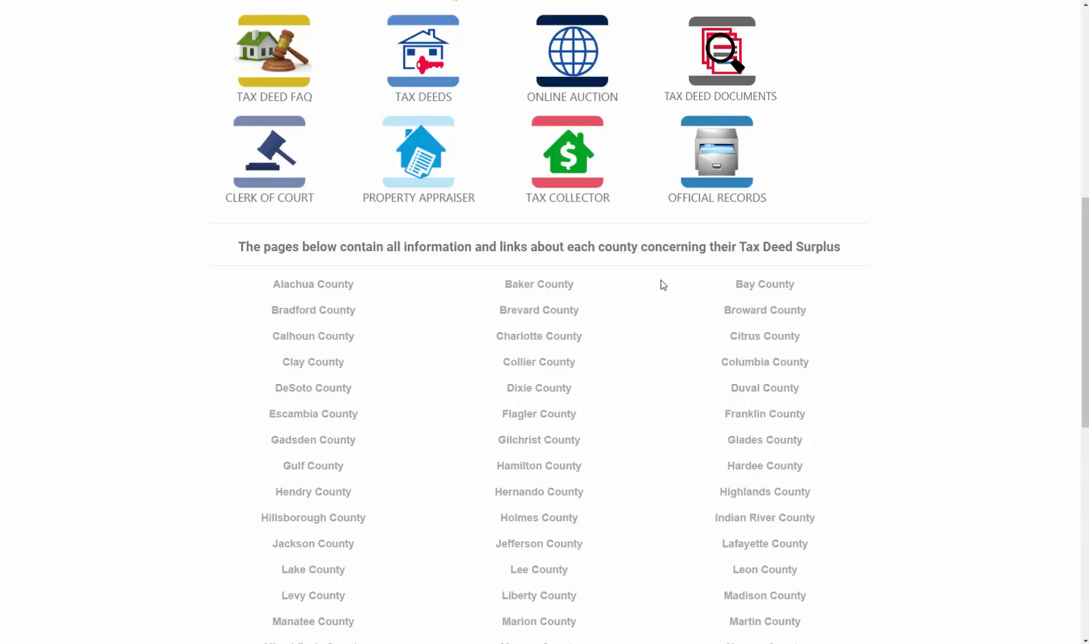
left_click(538, 310)
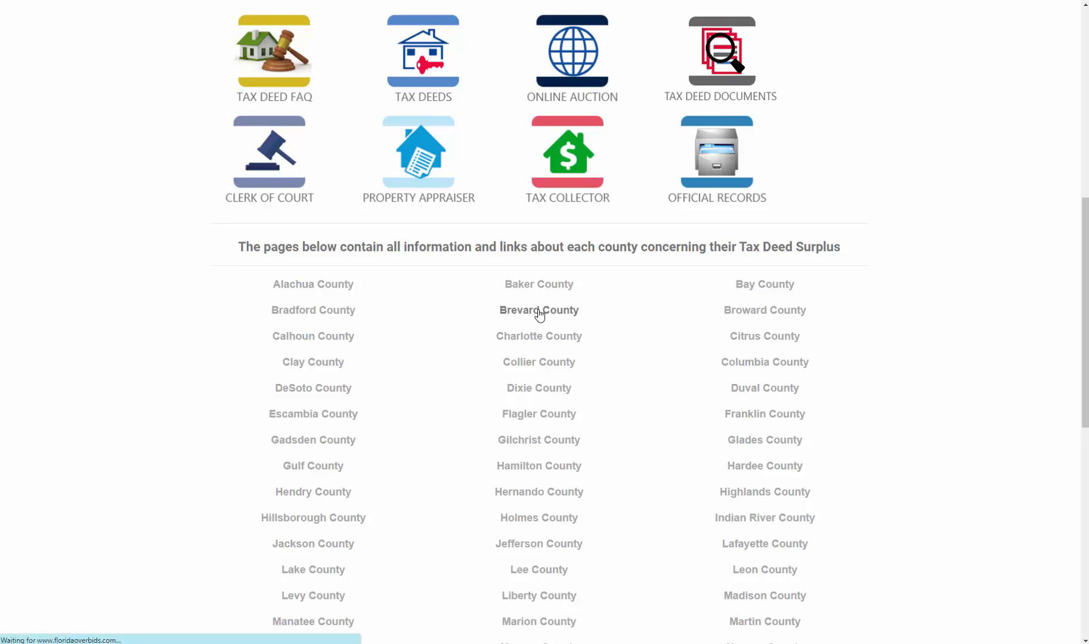
left_click(538, 310)
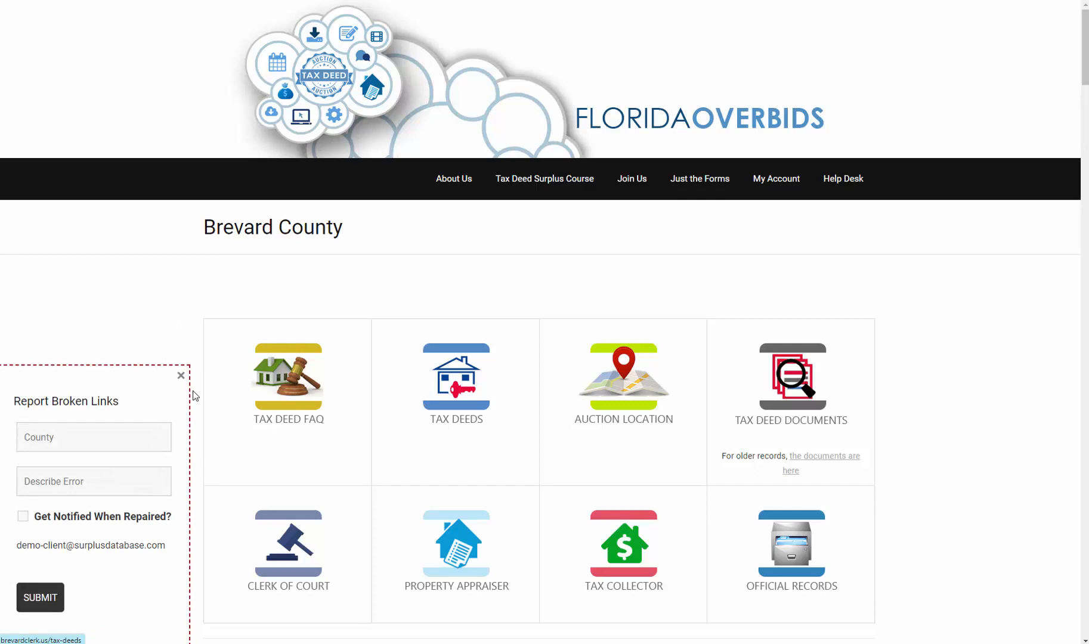
- Dismiss the Report Broken Links panel and look over Brevard County's page down to the Surplus Database link
left_click(181, 375)
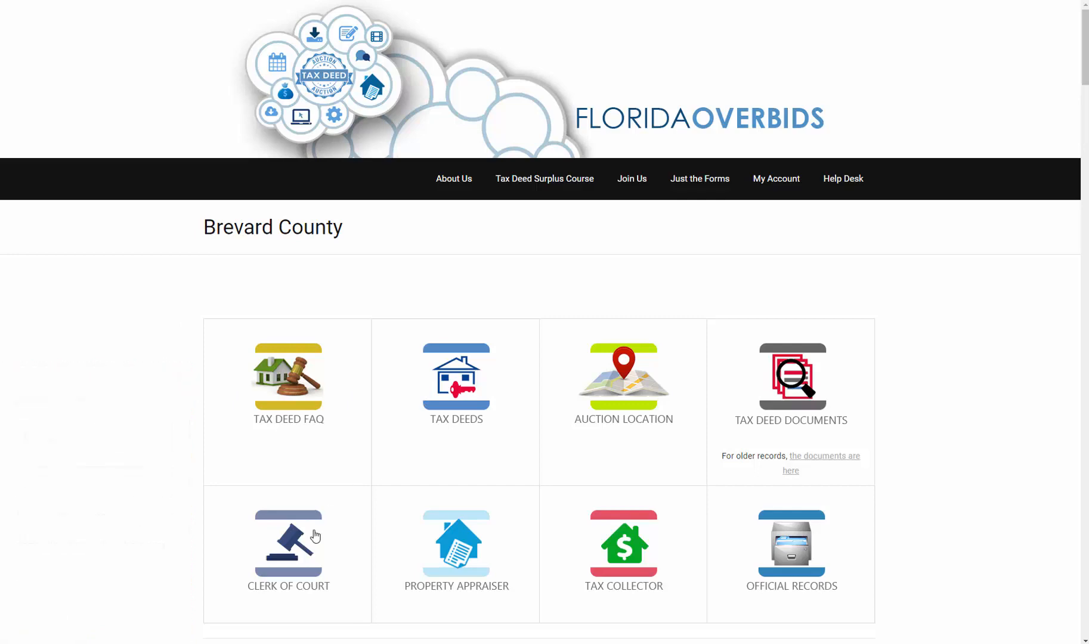
scroll("down", 3)
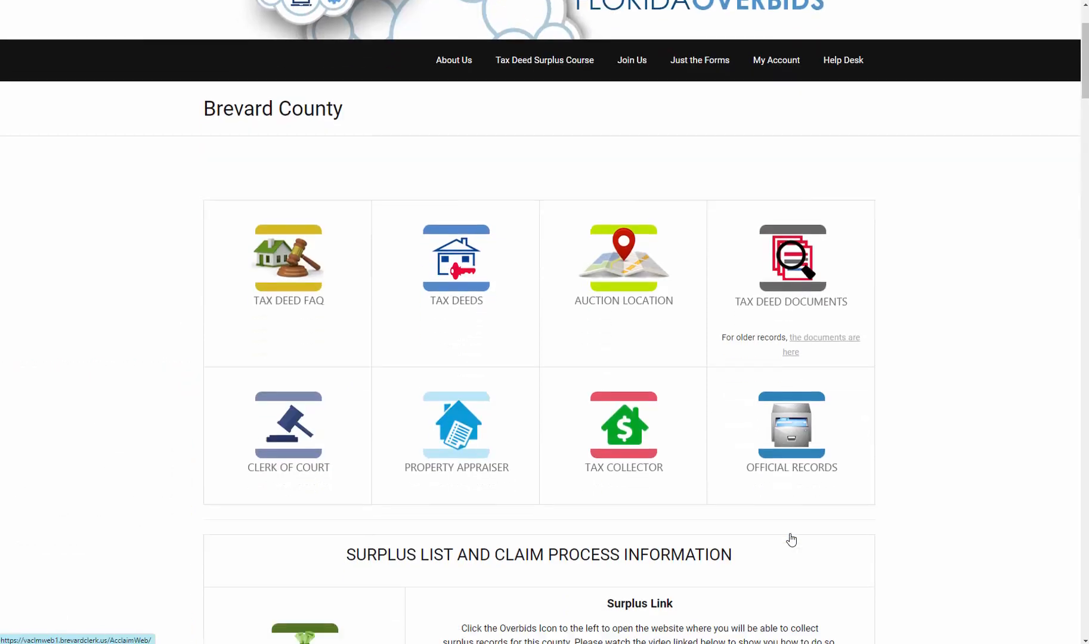
scroll("down", 3)
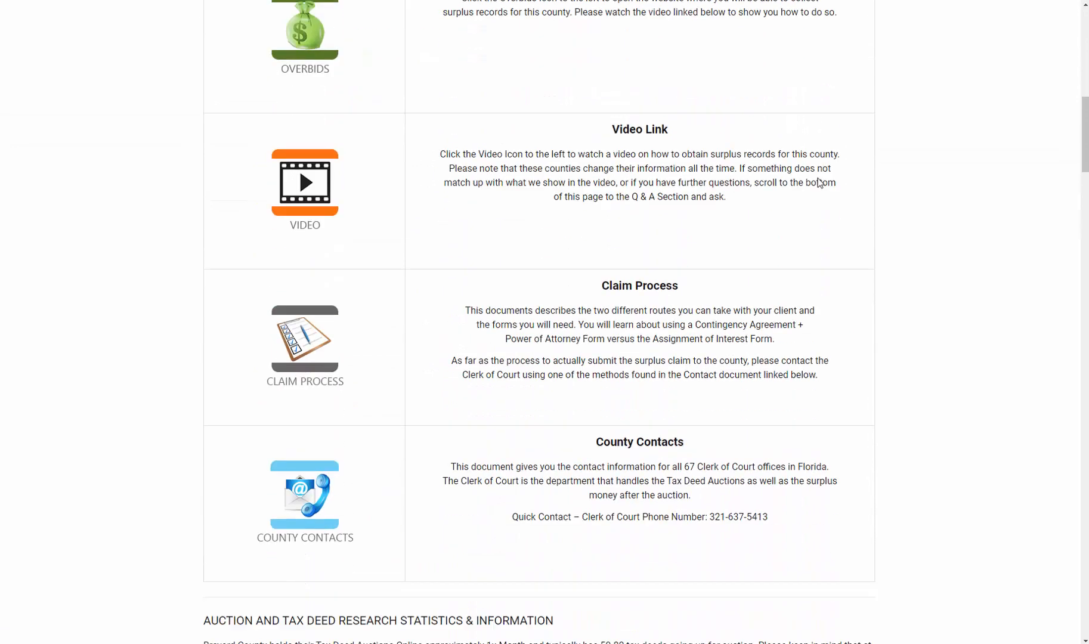
scroll("down", 3)
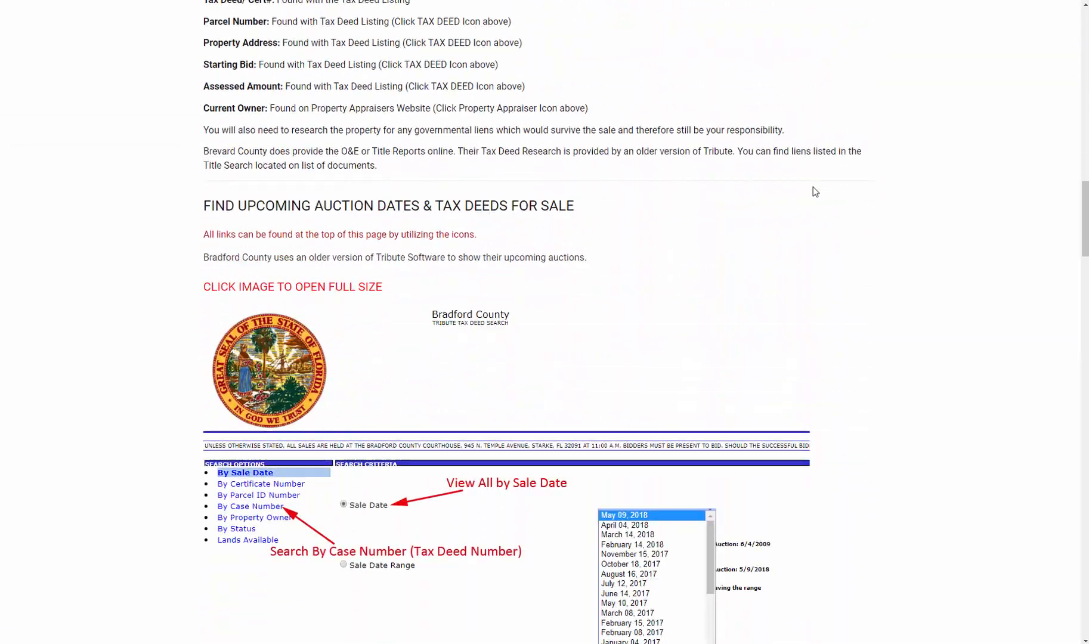
scroll("down", 3)
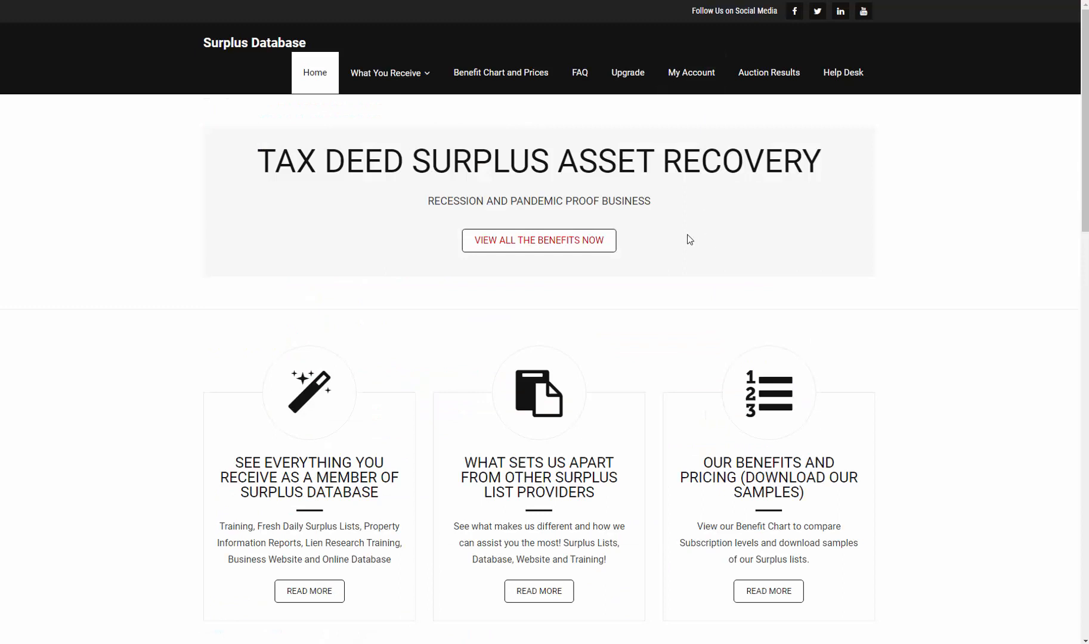
mouse_move(690, 72)
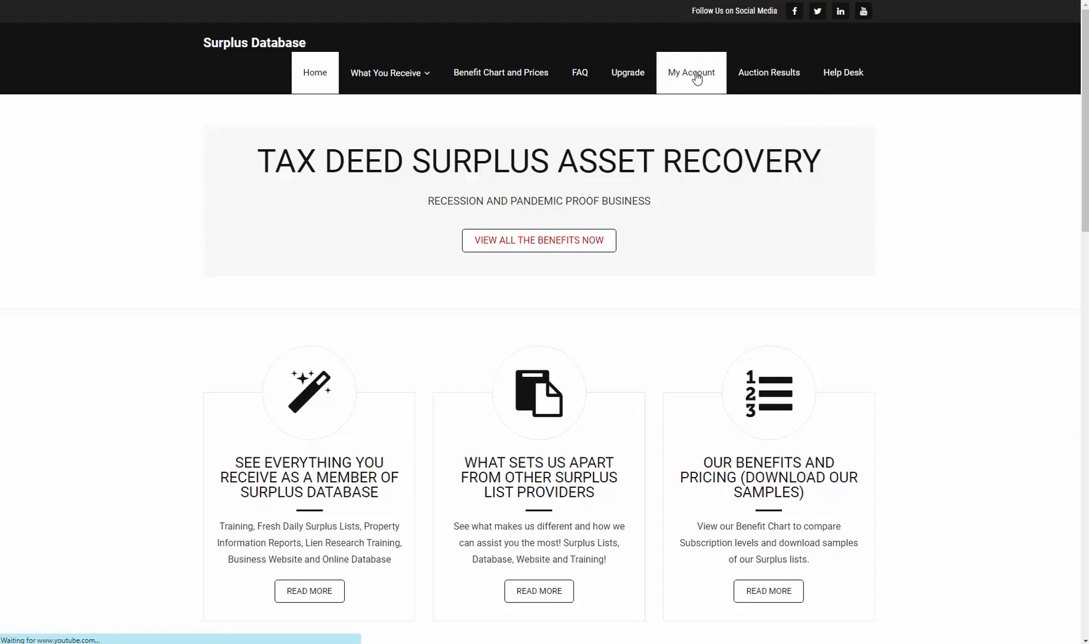
- From My Account's Florida Records county links table, bring up Bay County's information page
left_click(690, 72)
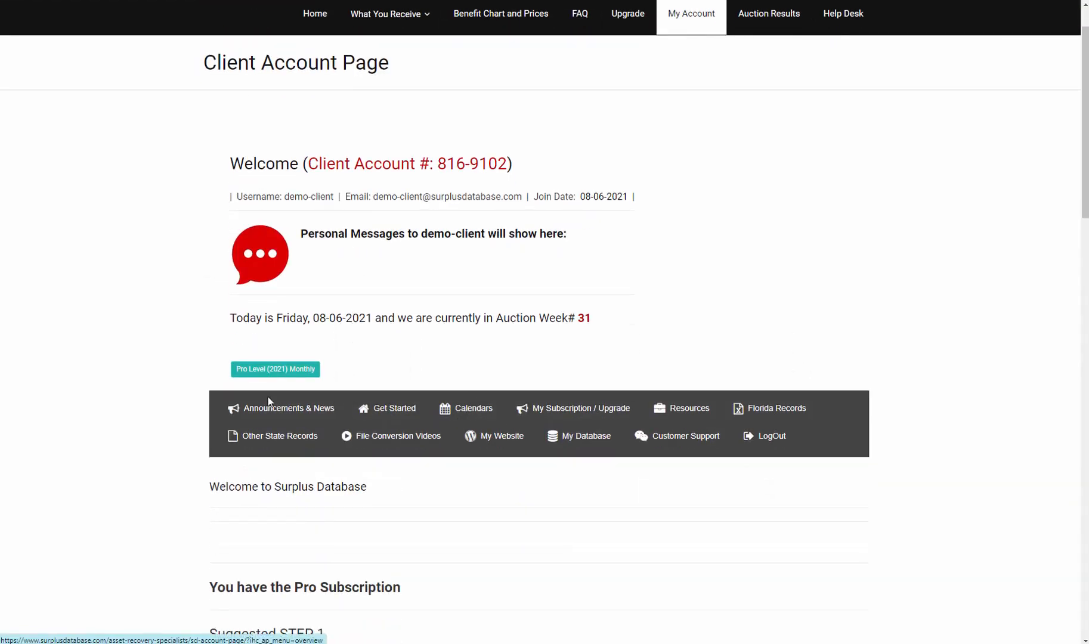
mouse_move(677, 436)
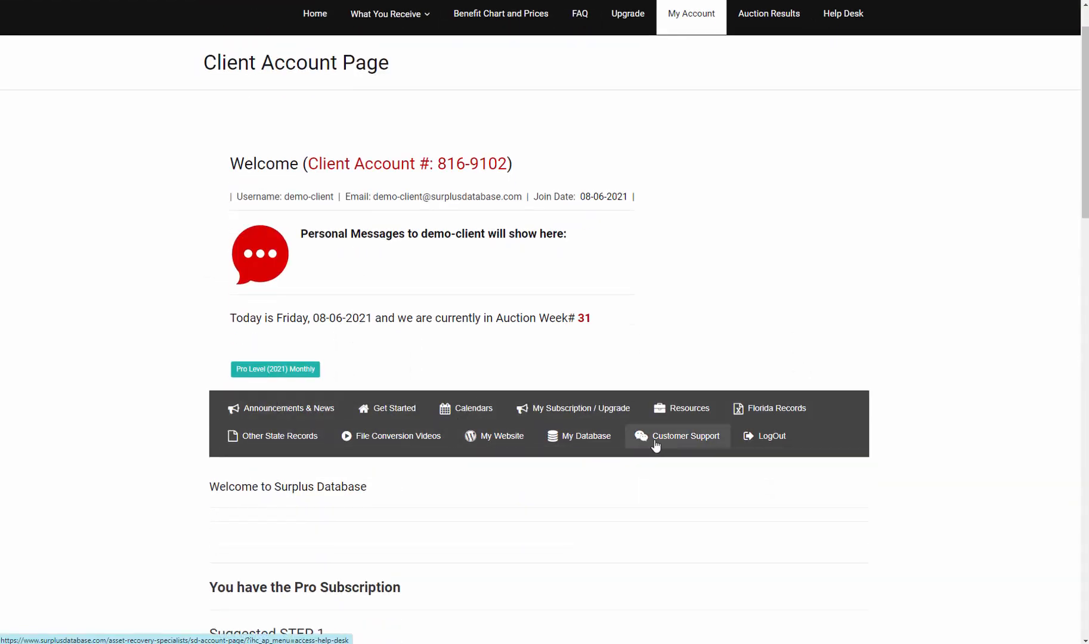
mouse_move(769, 408)
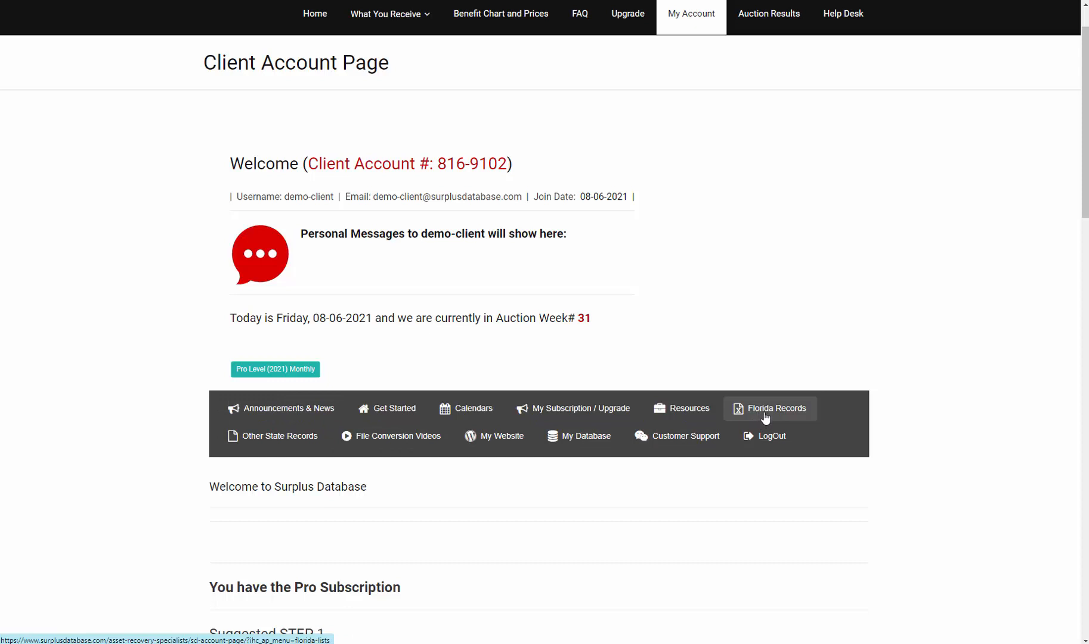
mouse_move(771, 417)
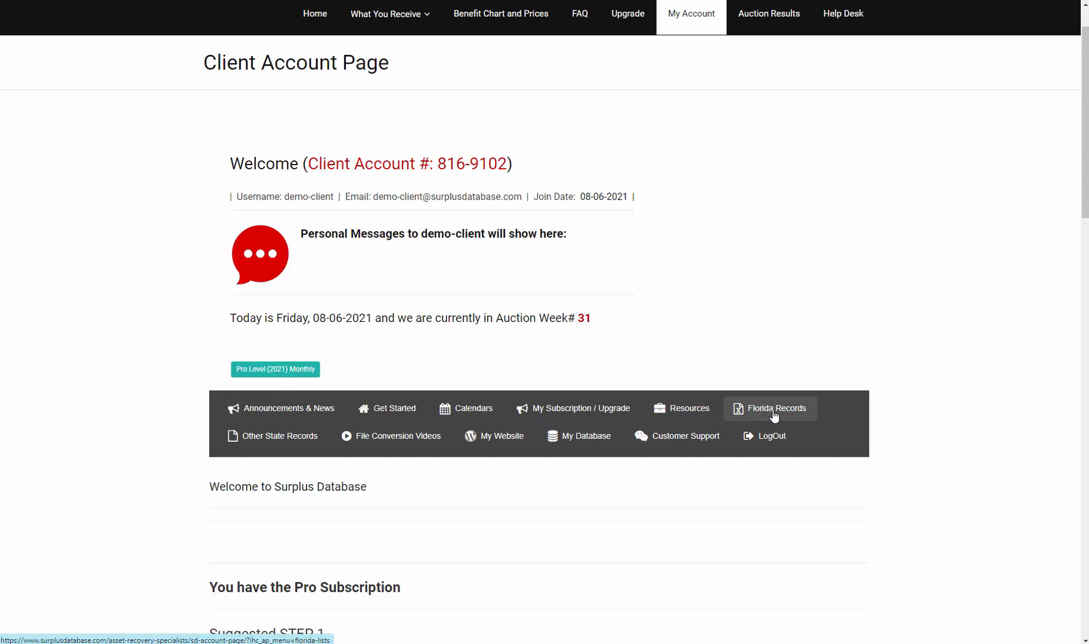
left_click(773, 408)
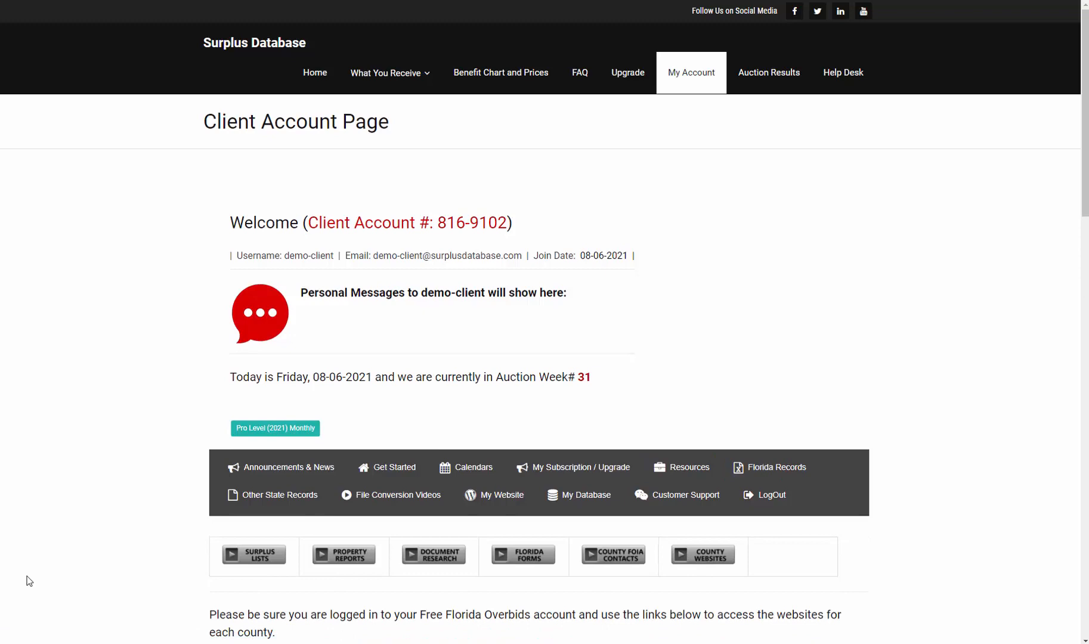
scroll("down", 3)
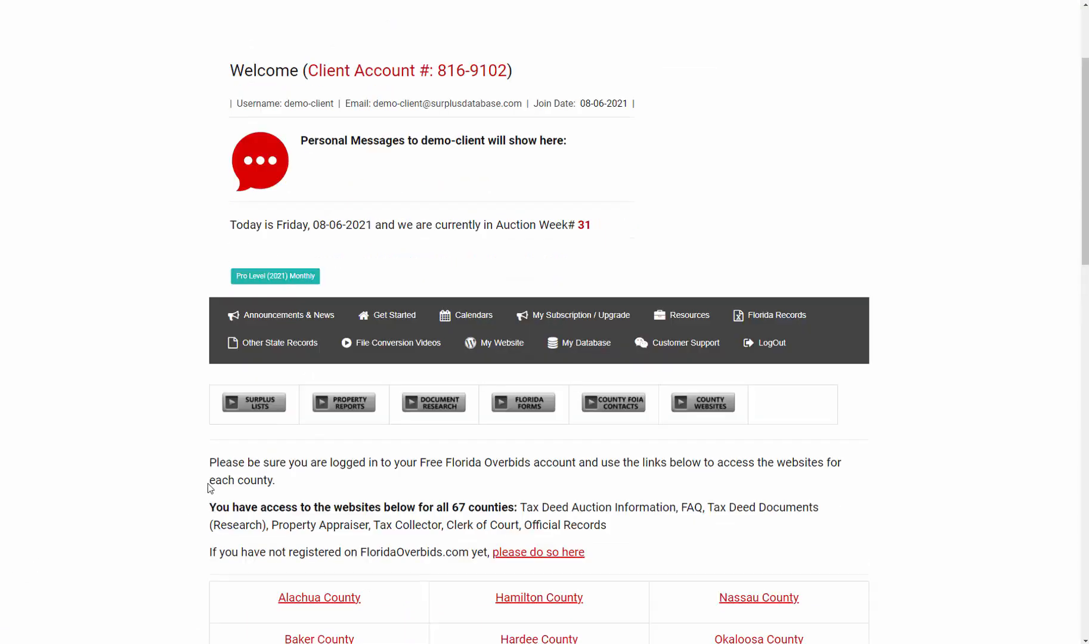
scroll("down", 3)
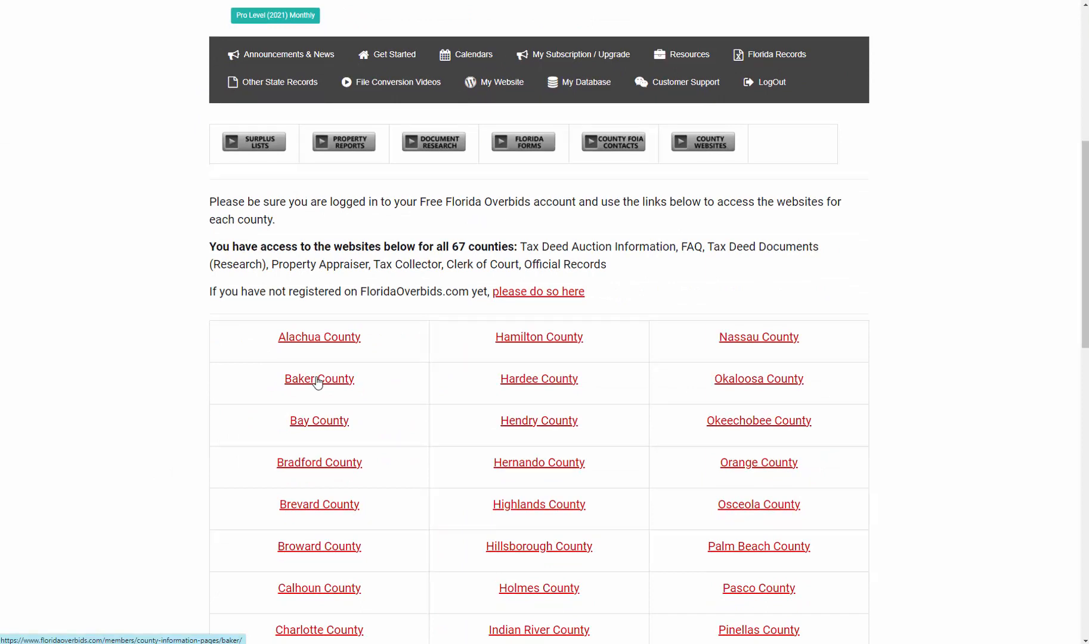
mouse_move(319, 421)
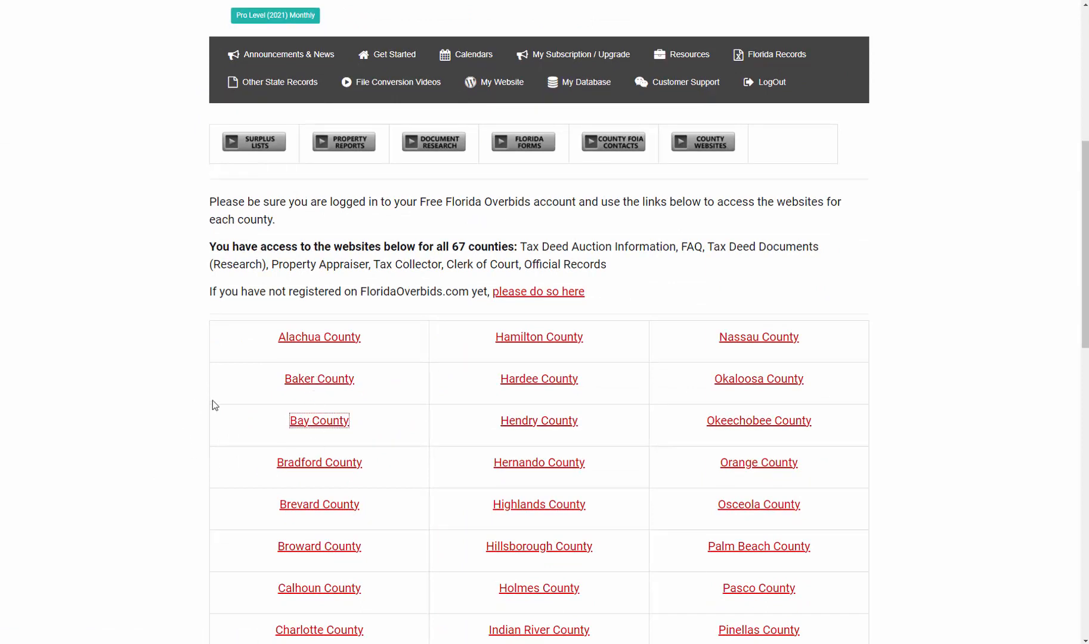
left_click(319, 420)
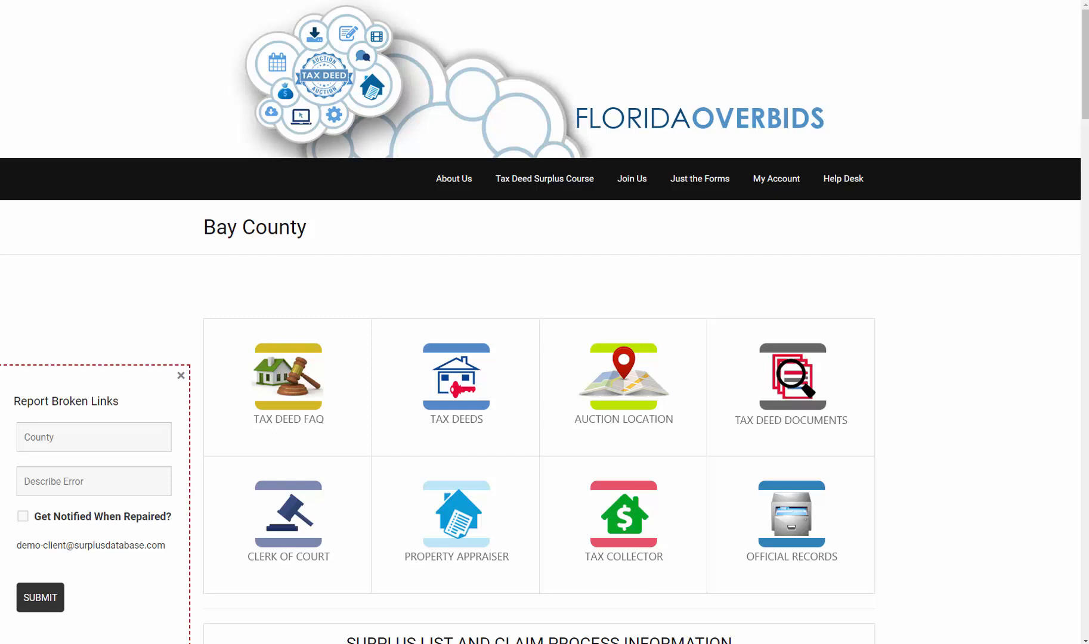
mouse_move(114, 421)
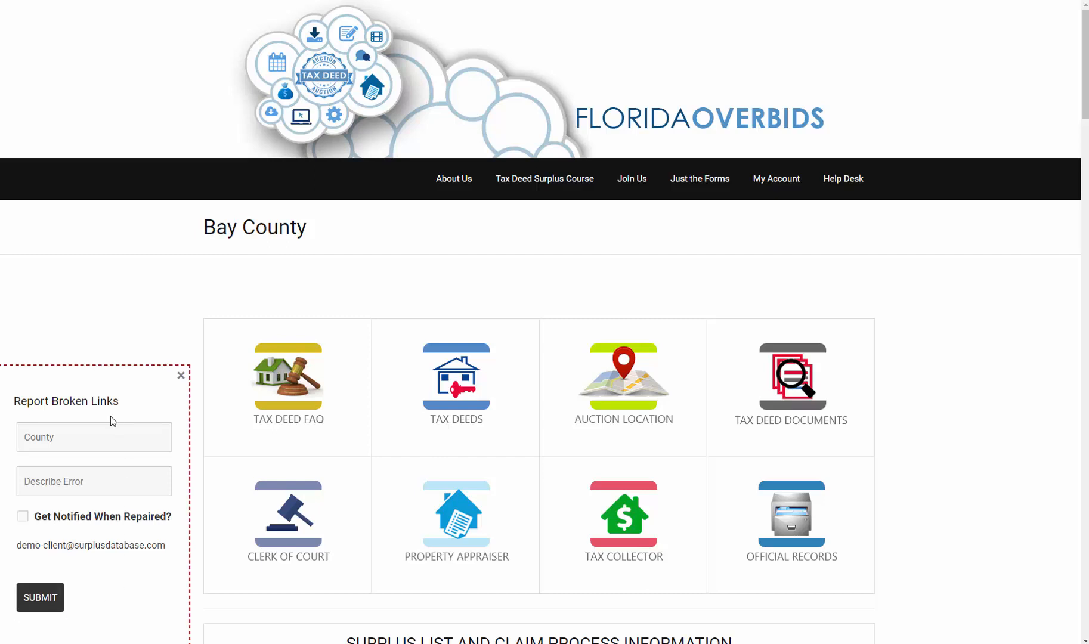
mouse_move(589, 520)
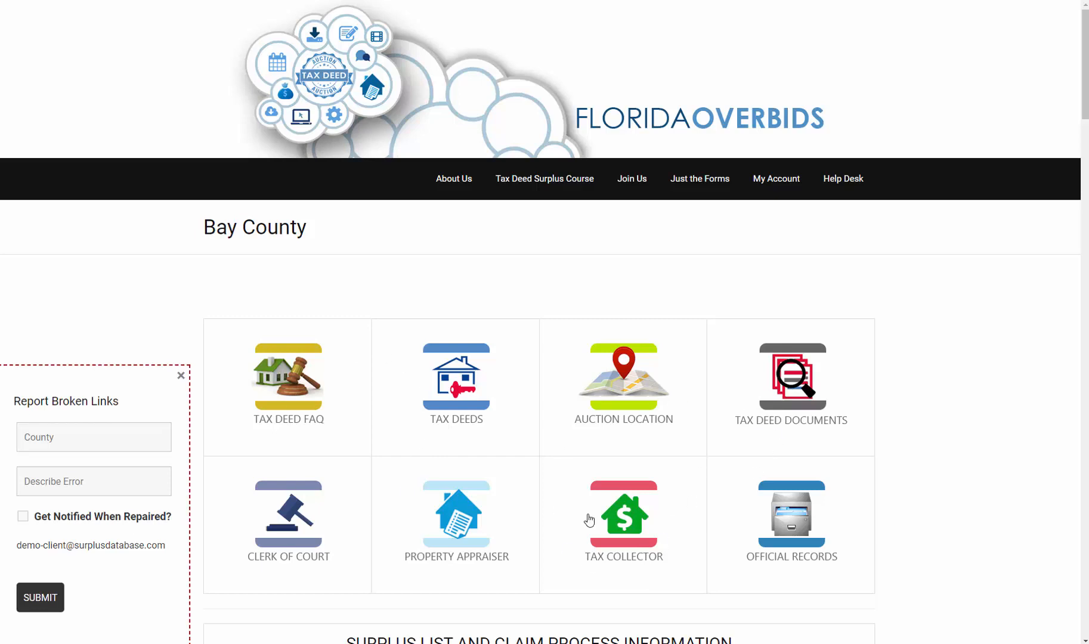
mouse_move(80, 588)
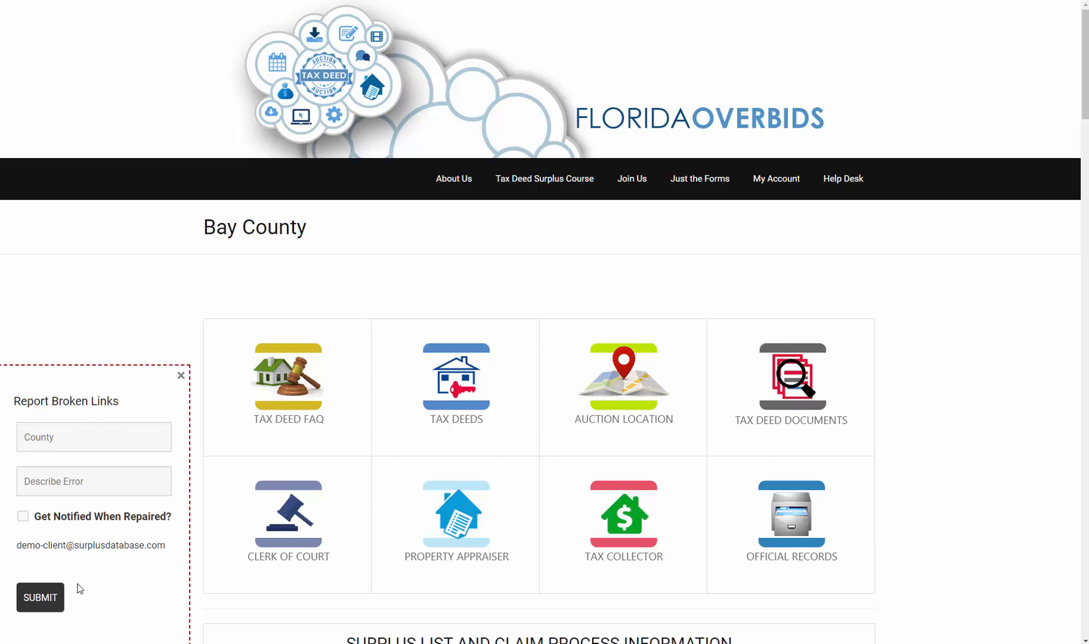
mouse_move(409, 410)
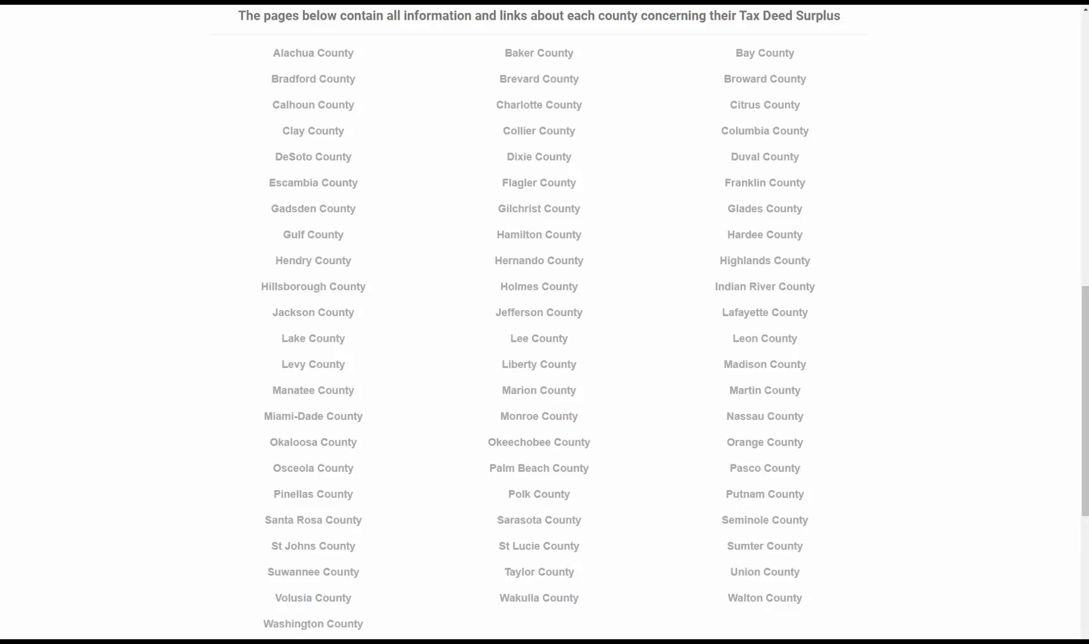
mouse_move(723, 86)
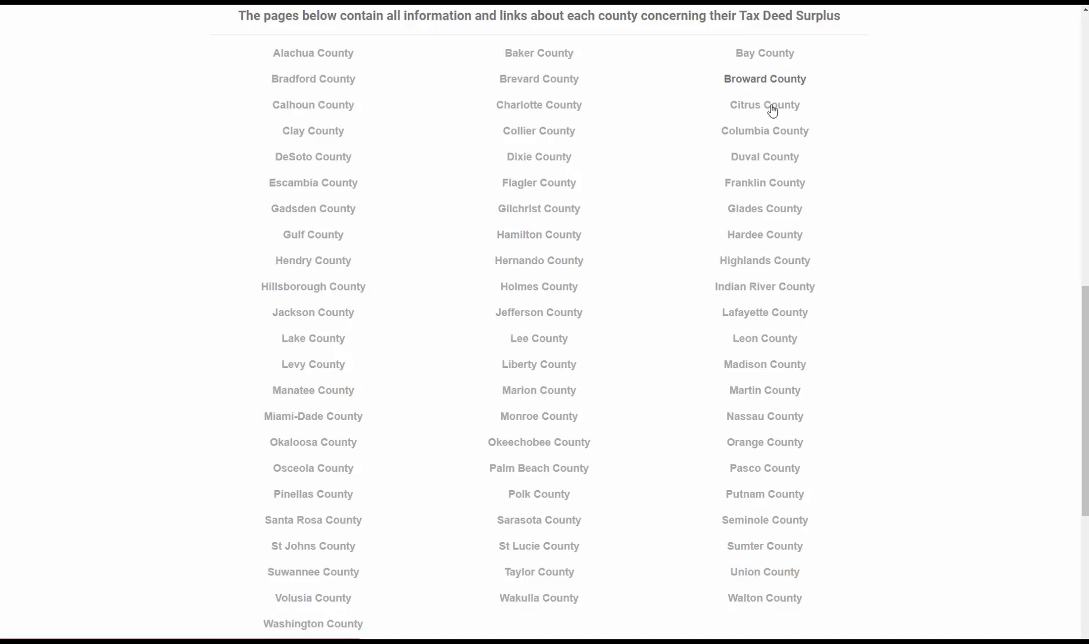
- On Broward County's Tax Deed Auctions site, bring up the upcoming 8/18/2021 Tax Deed Sale listing
left_click(762, 78)
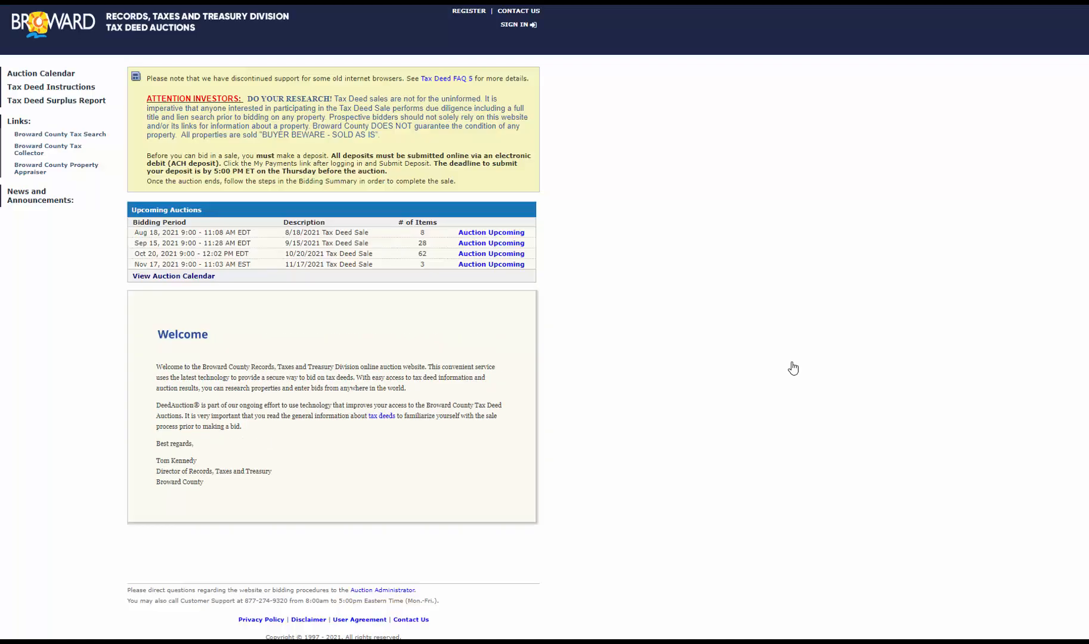
mouse_move(478, 313)
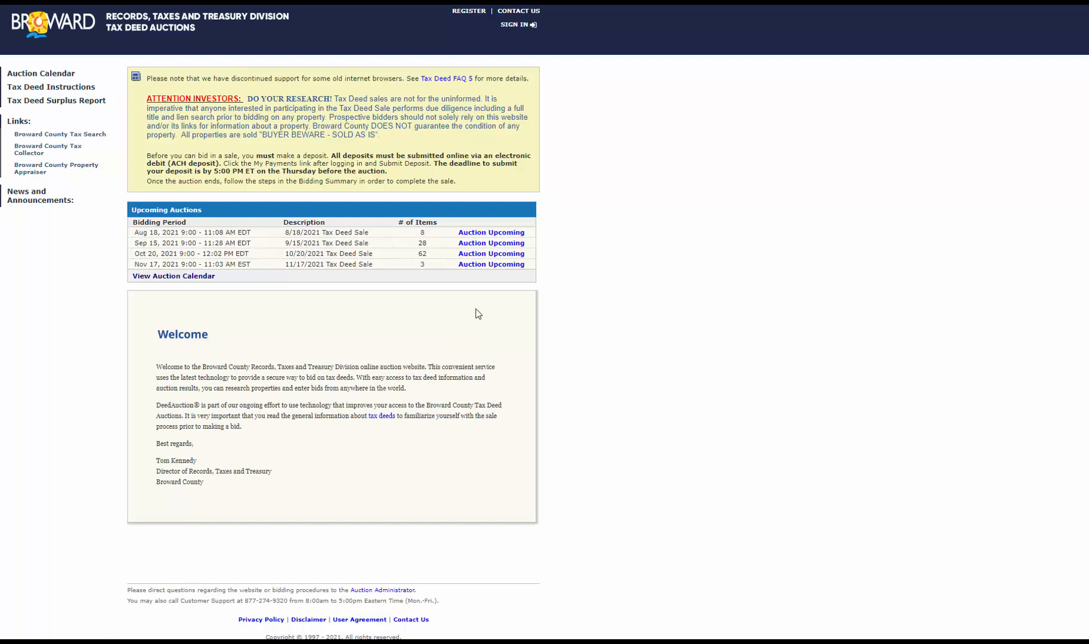
mouse_move(462, 243)
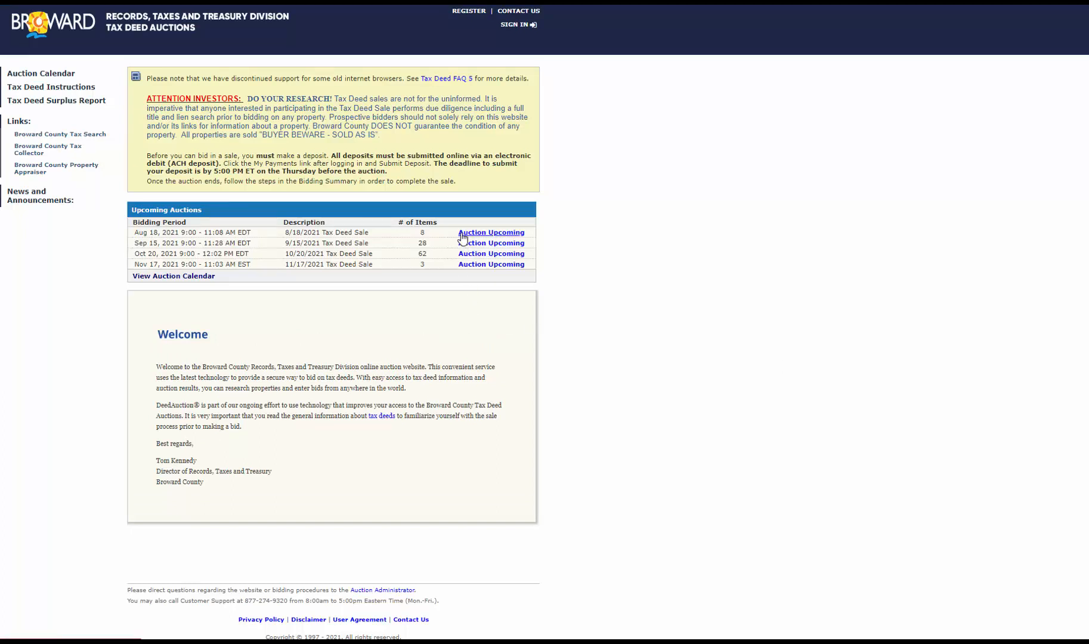
mouse_move(490, 243)
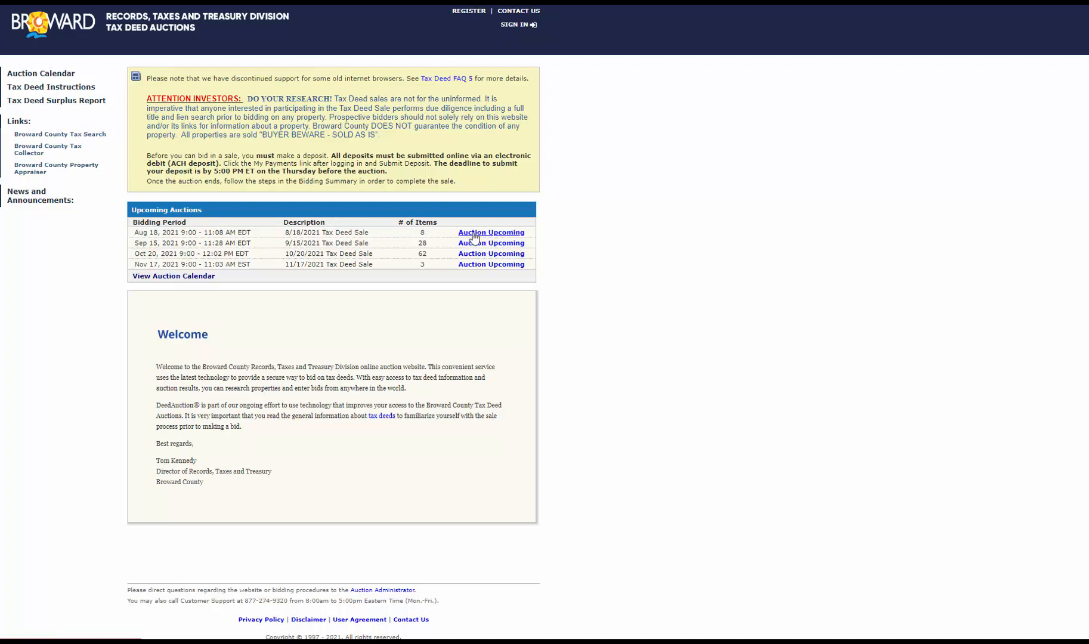
left_click(491, 231)
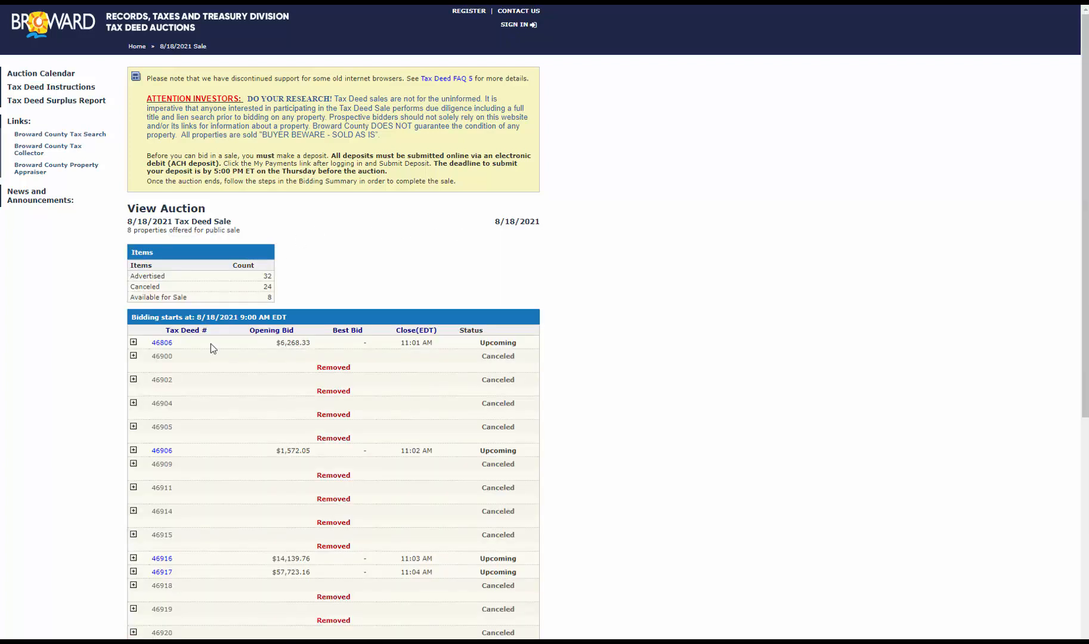
mouse_move(195, 349)
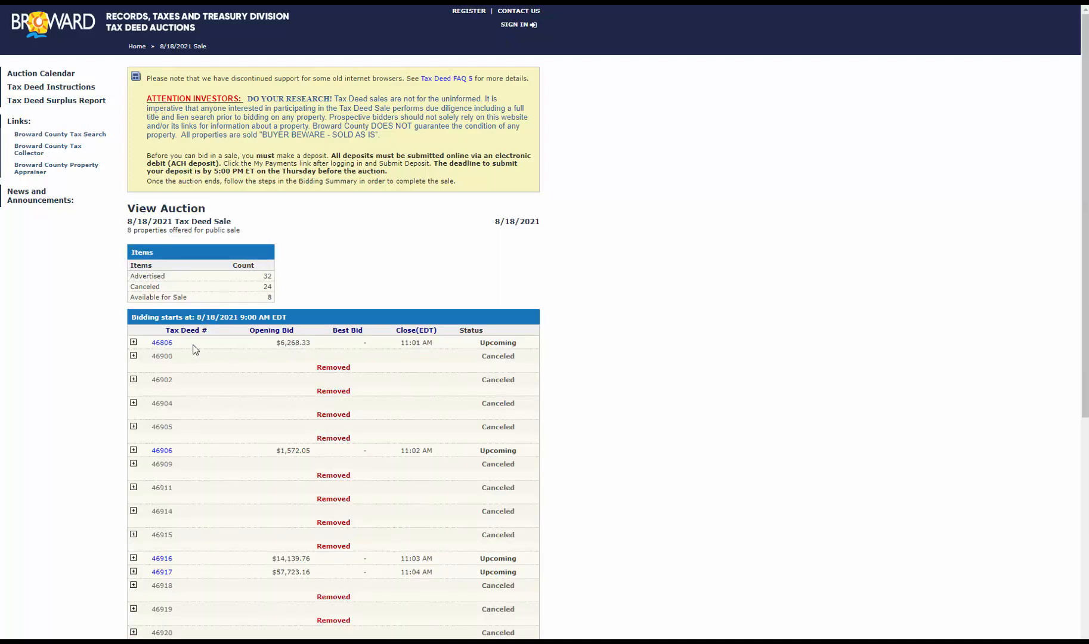
mouse_move(161, 342)
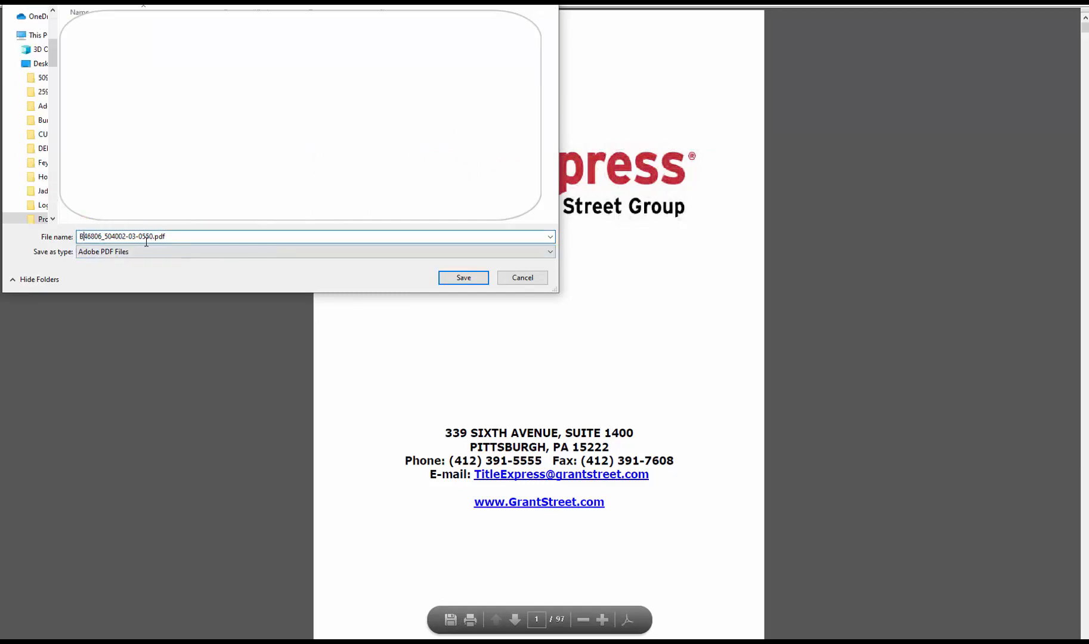
- Save the tax deed 46806 title report with 'Broward' prefixed to its file name
type("Broward")
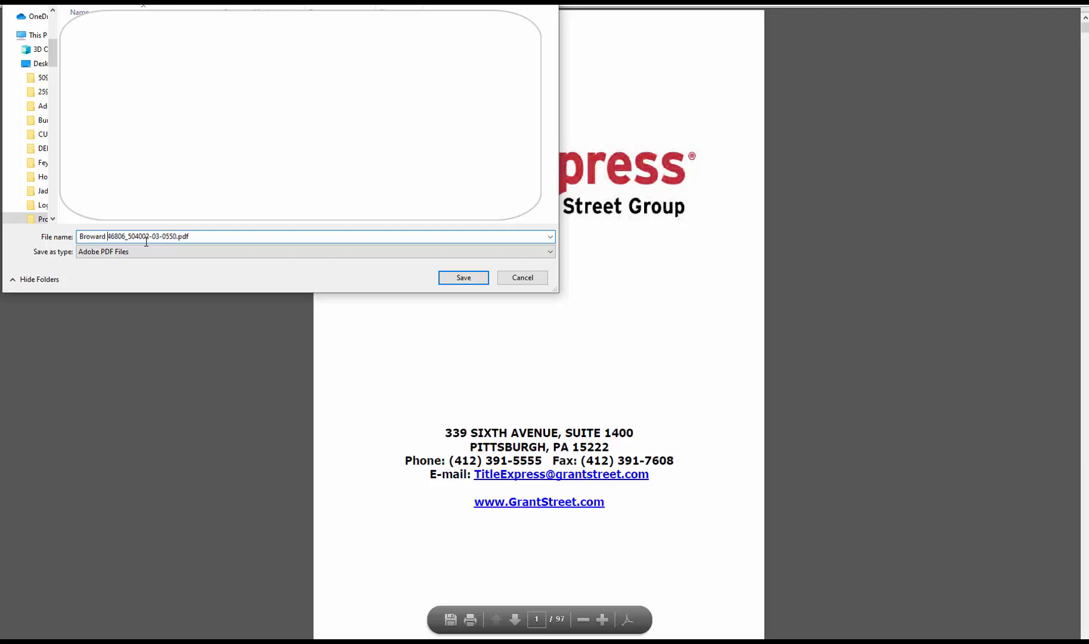
left_click(463, 278)
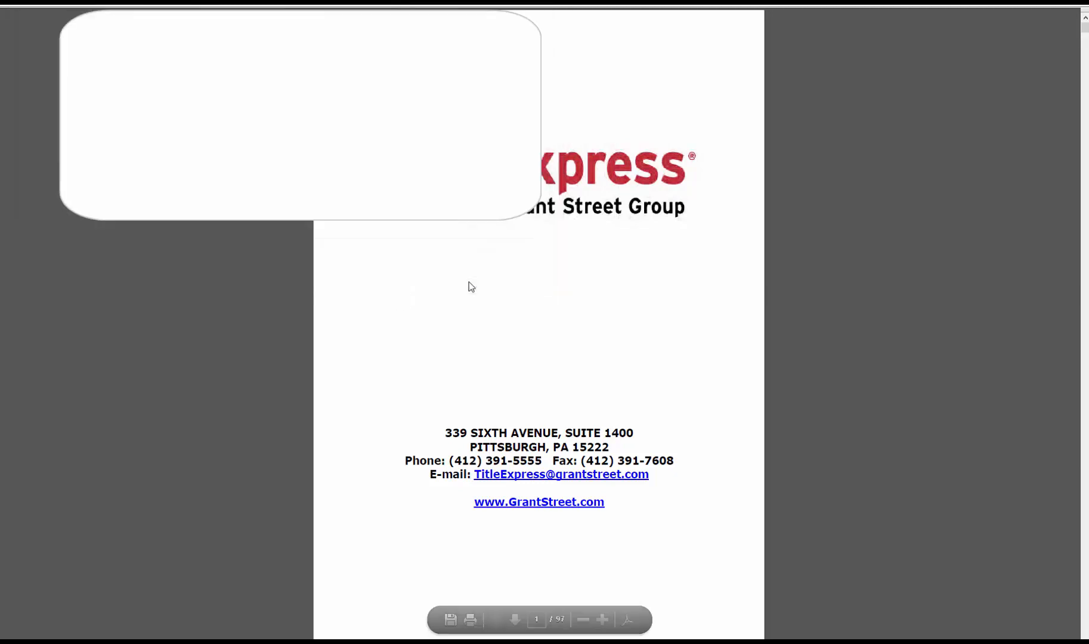
scroll("down", 3)
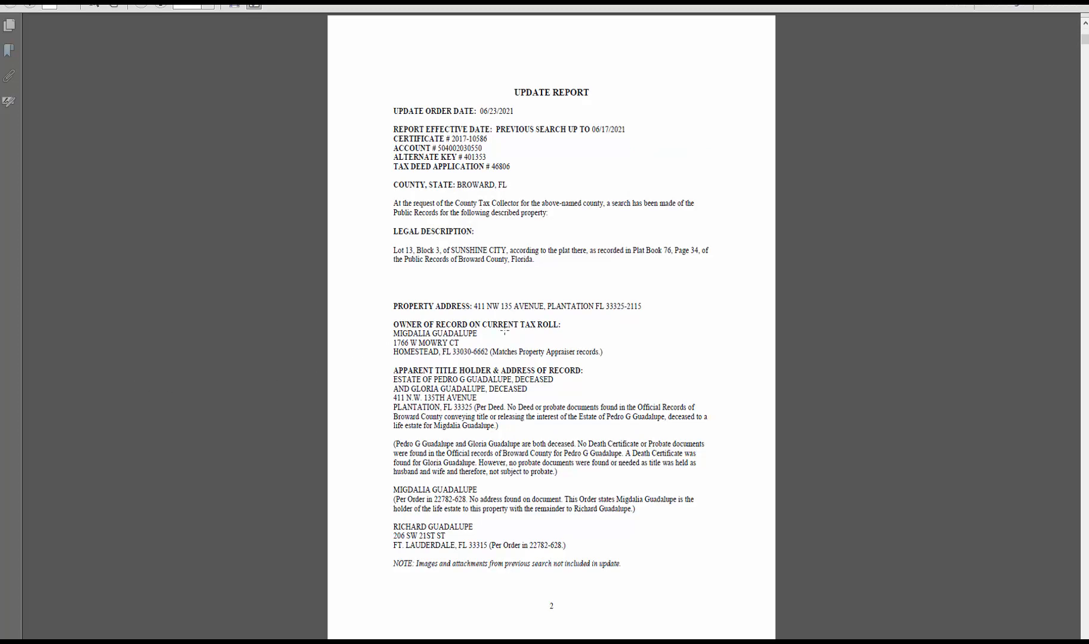
mouse_move(375, 363)
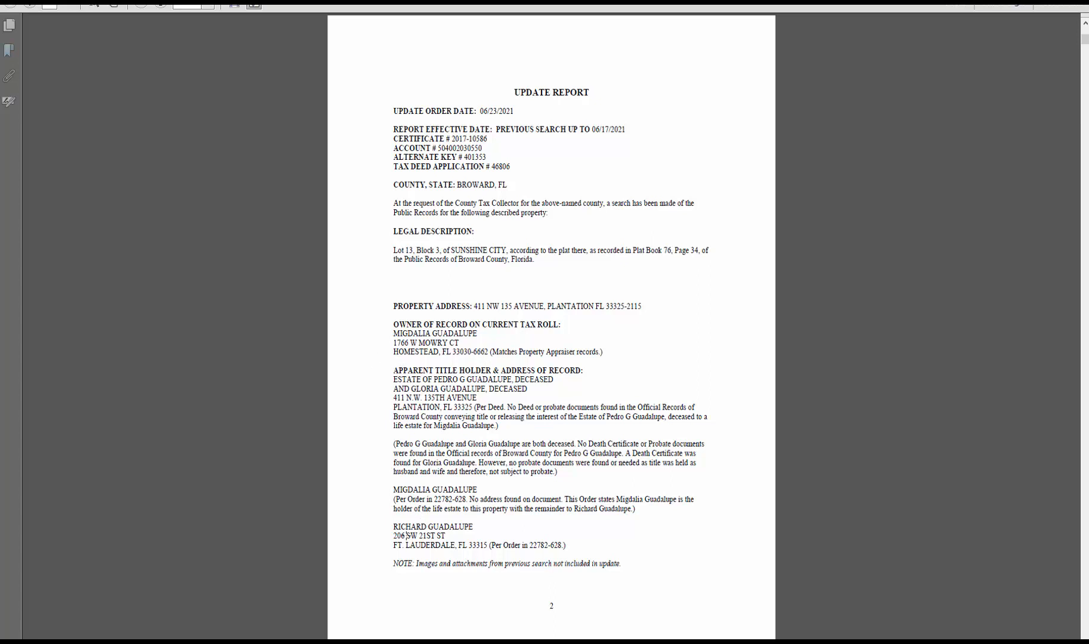
- Scroll the update report to page 3 showing the lienholder entry with instrument 117099443
scroll("down", 3)
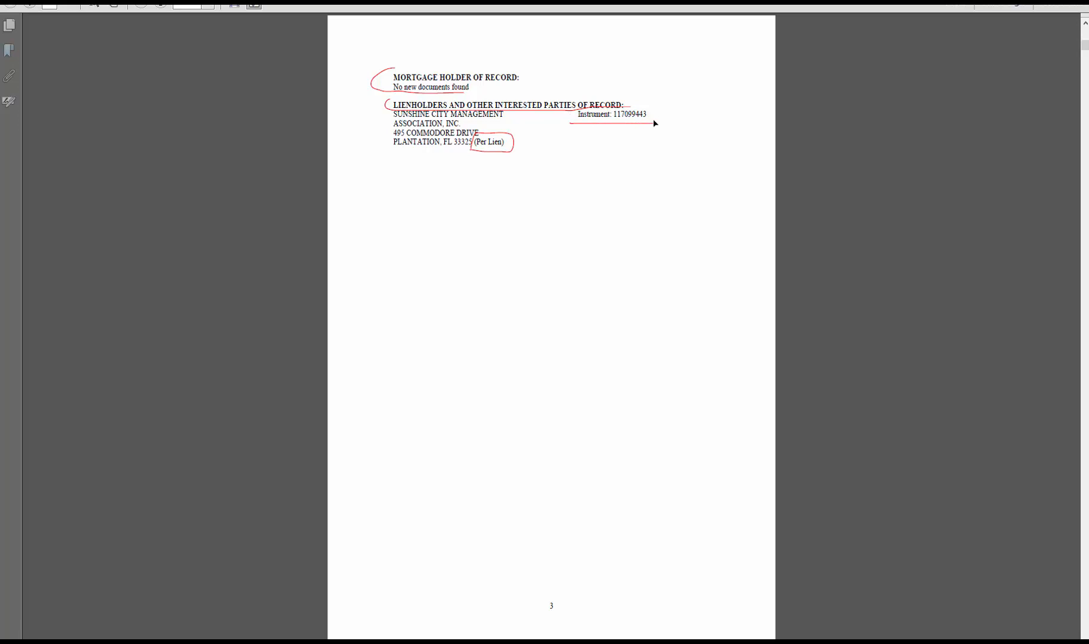
mouse_move(621, 125)
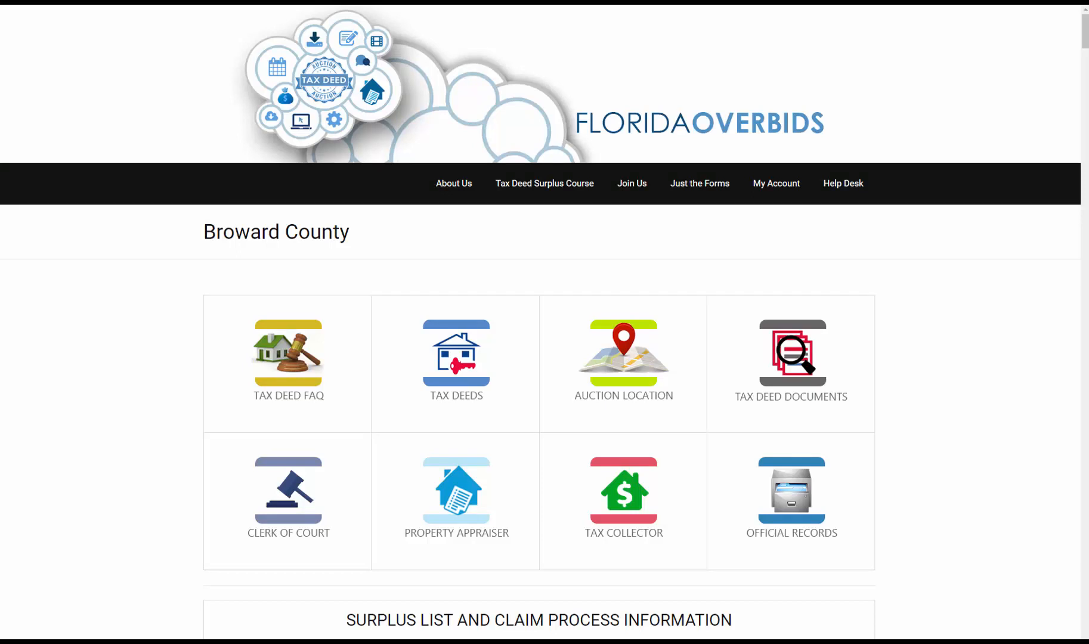
mouse_move(701, 534)
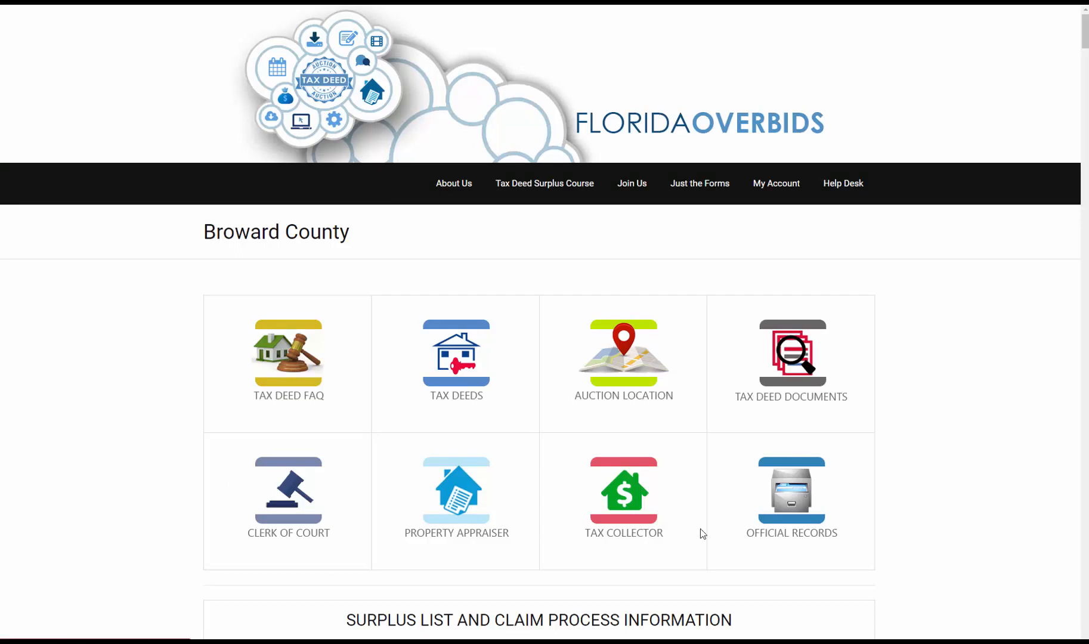
mouse_move(781, 487)
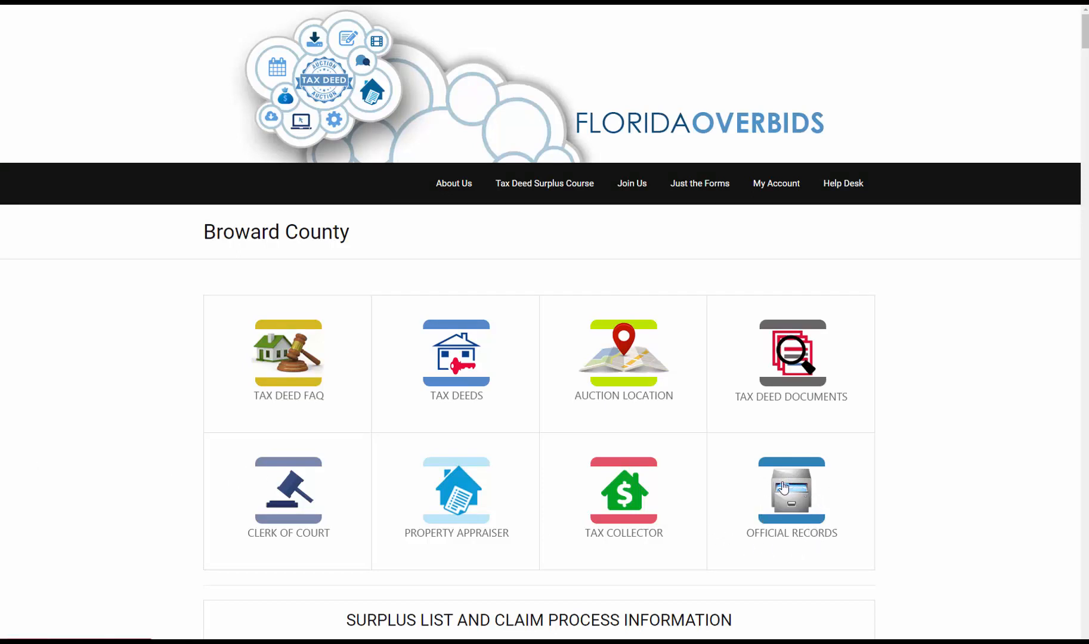
- Go to Official Records, choose Instrument # search and accept the site's disclaimer conditions
left_click(790, 493)
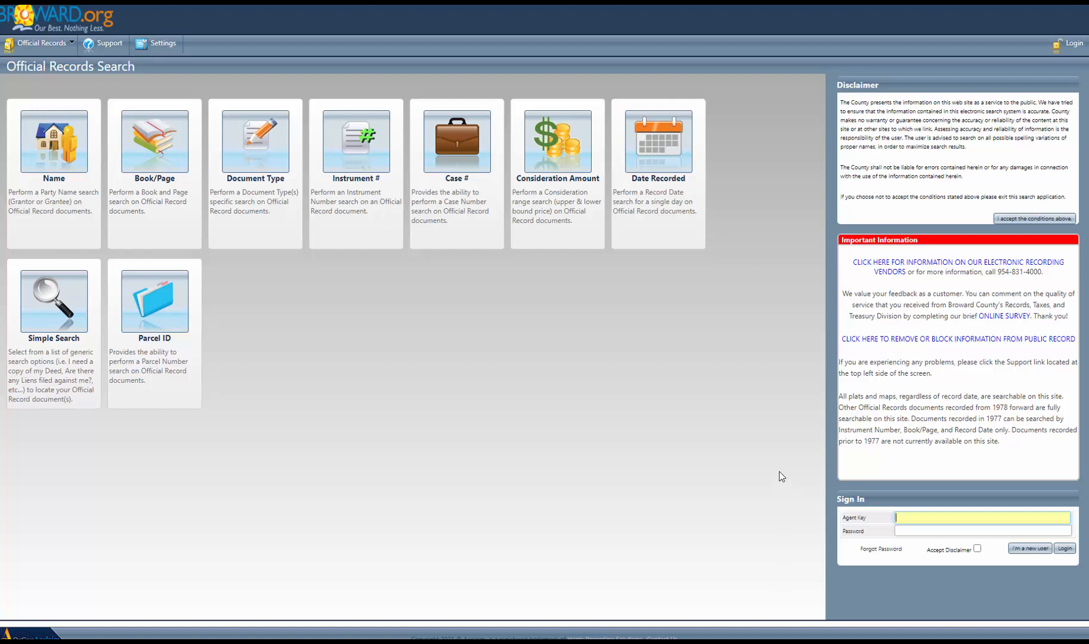
mouse_move(282, 293)
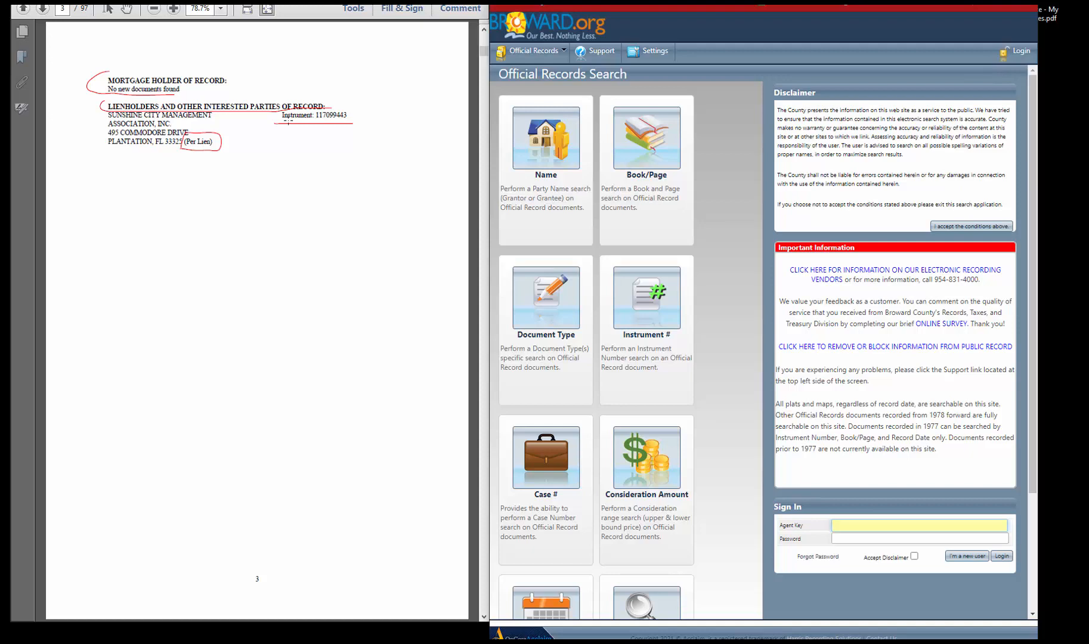
mouse_move(324, 130)
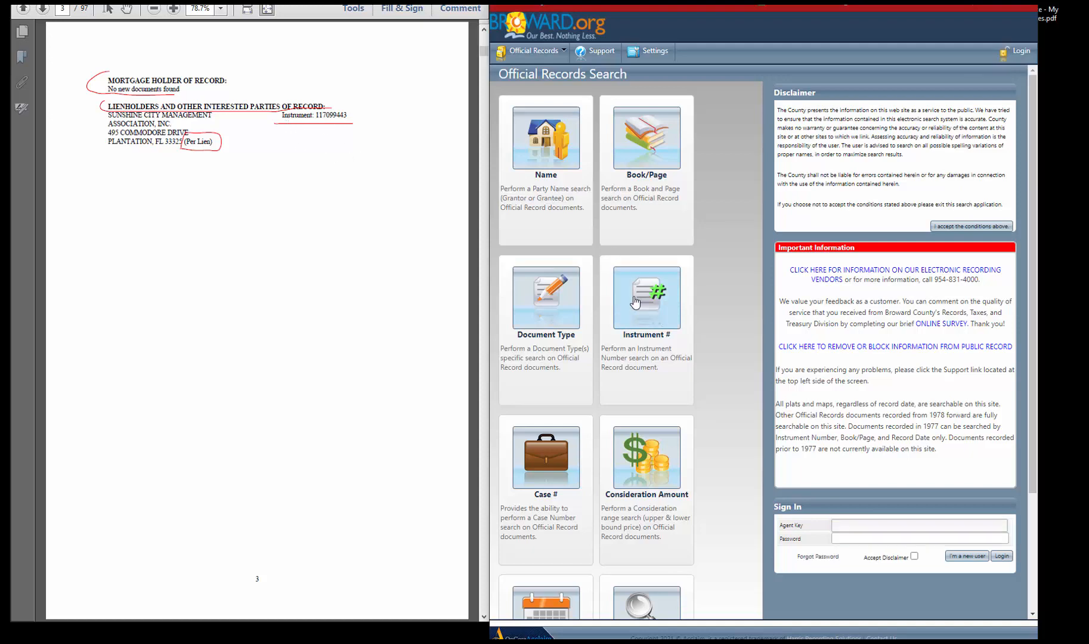
left_click(970, 226)
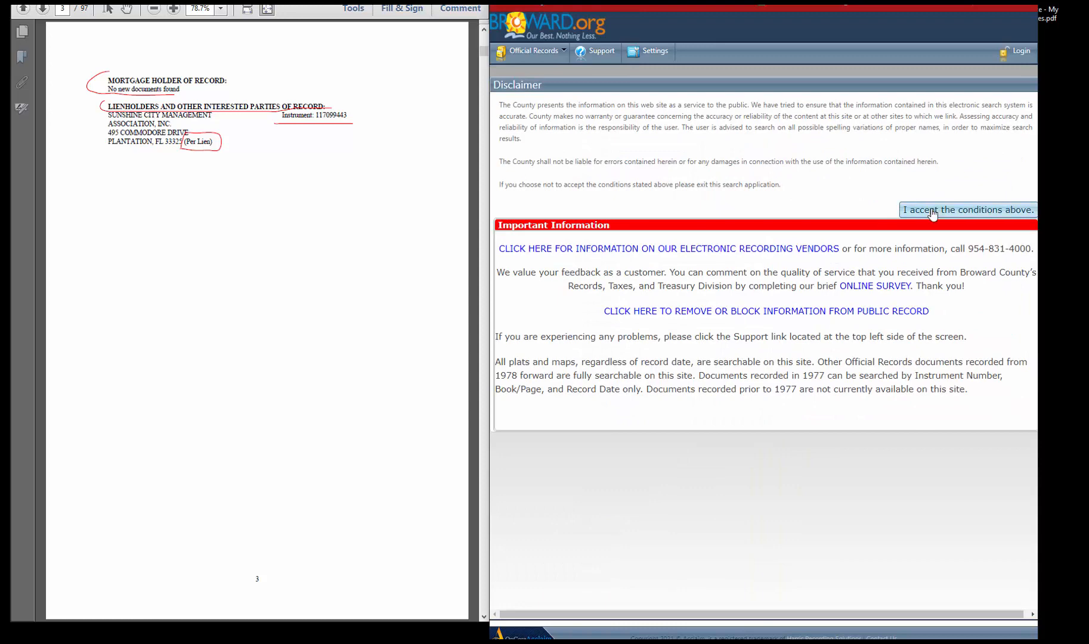
left_click(966, 209)
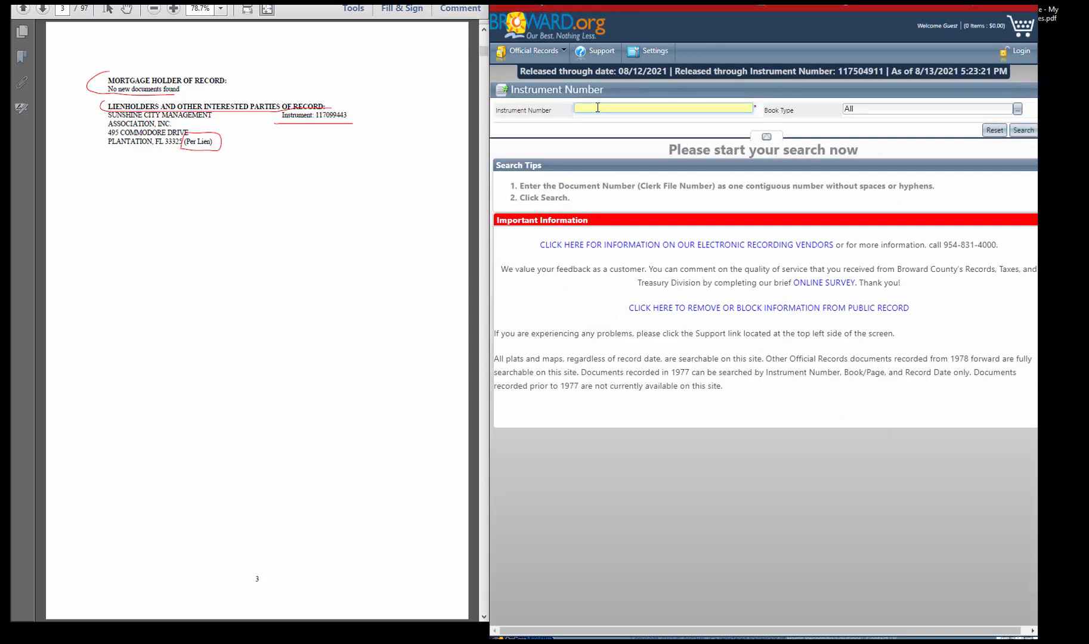
- Search instrument 117099443 and bring up the Sunshine City Management Claim of Lien record
type("117099443")
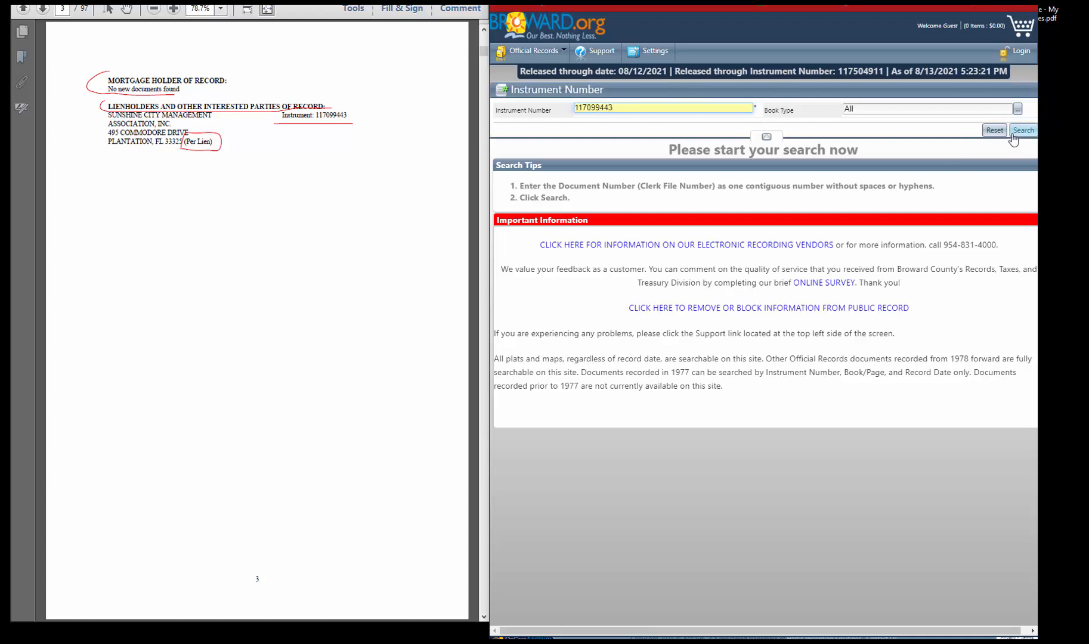
left_click(1022, 130)
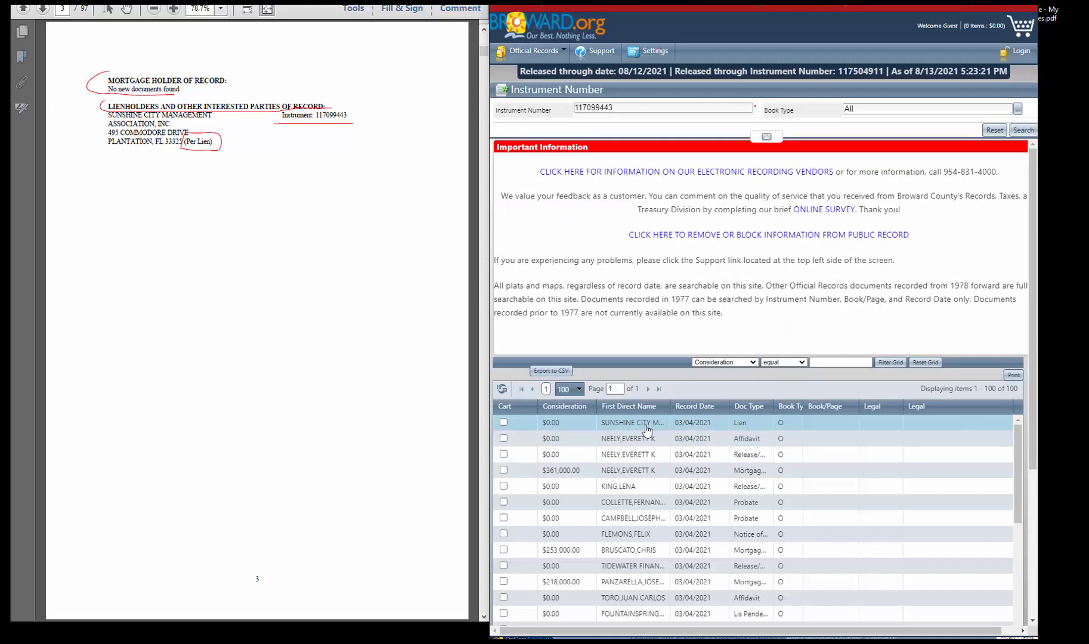
left_click(632, 422)
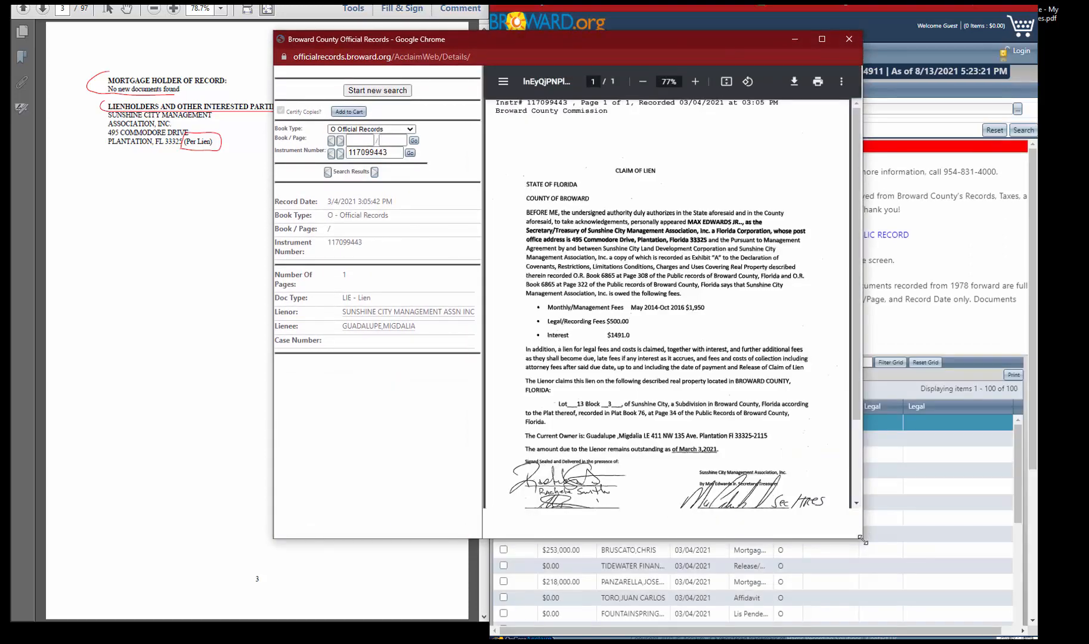
scroll("down", 3)
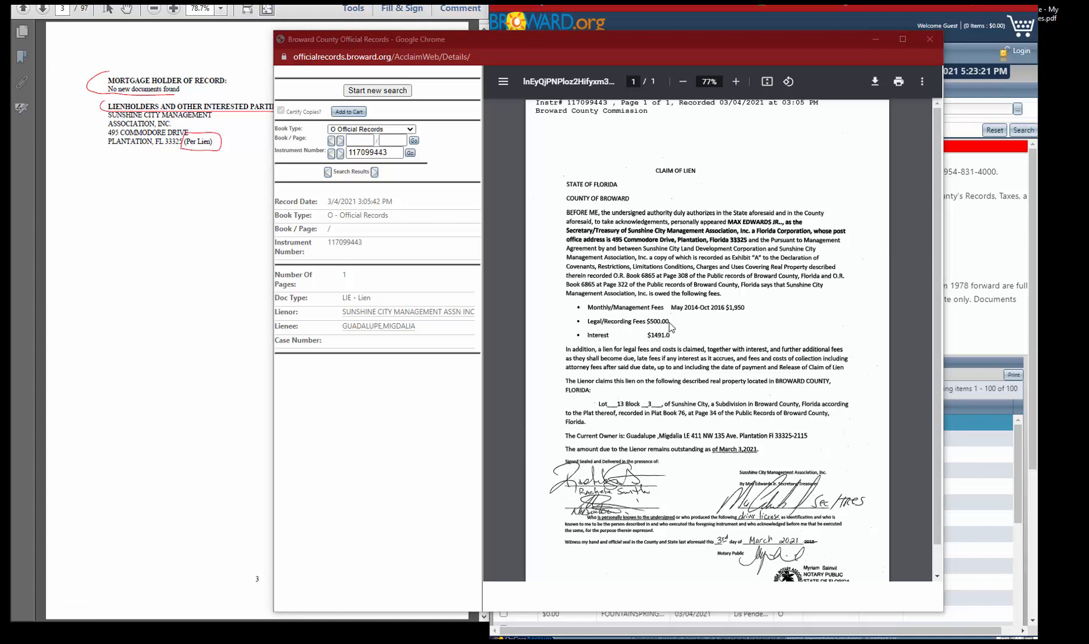
mouse_move(619, 316)
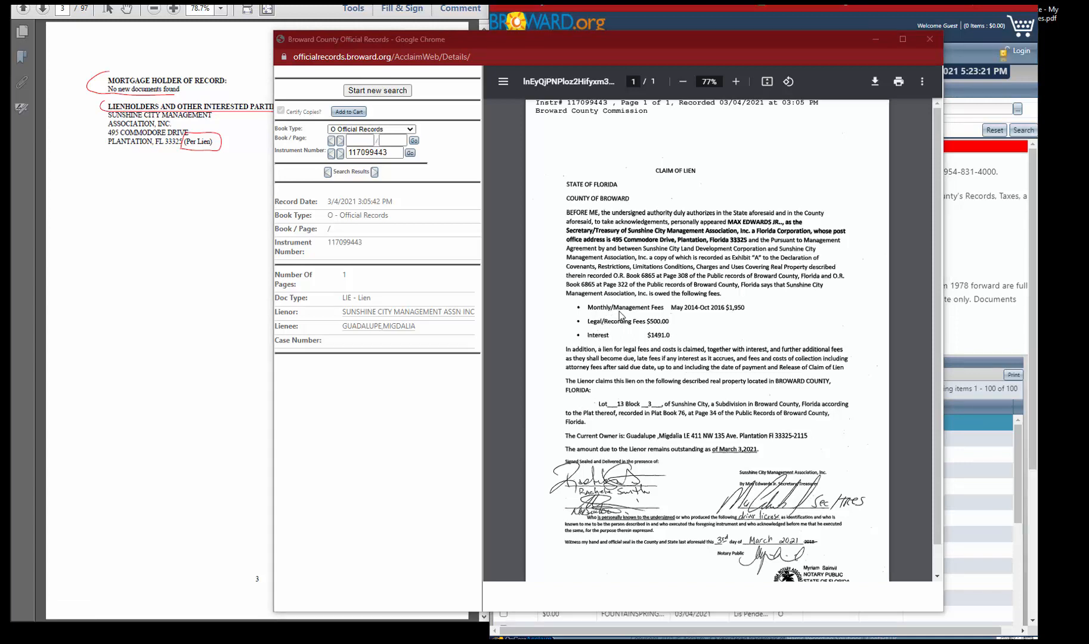
mouse_move(696, 316)
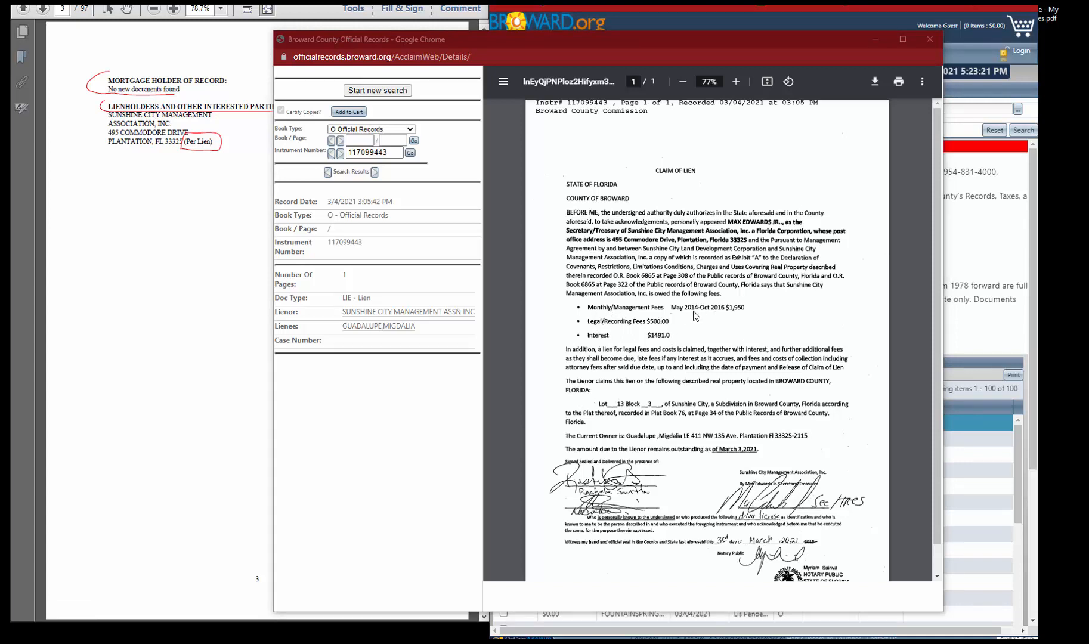
mouse_move(741, 316)
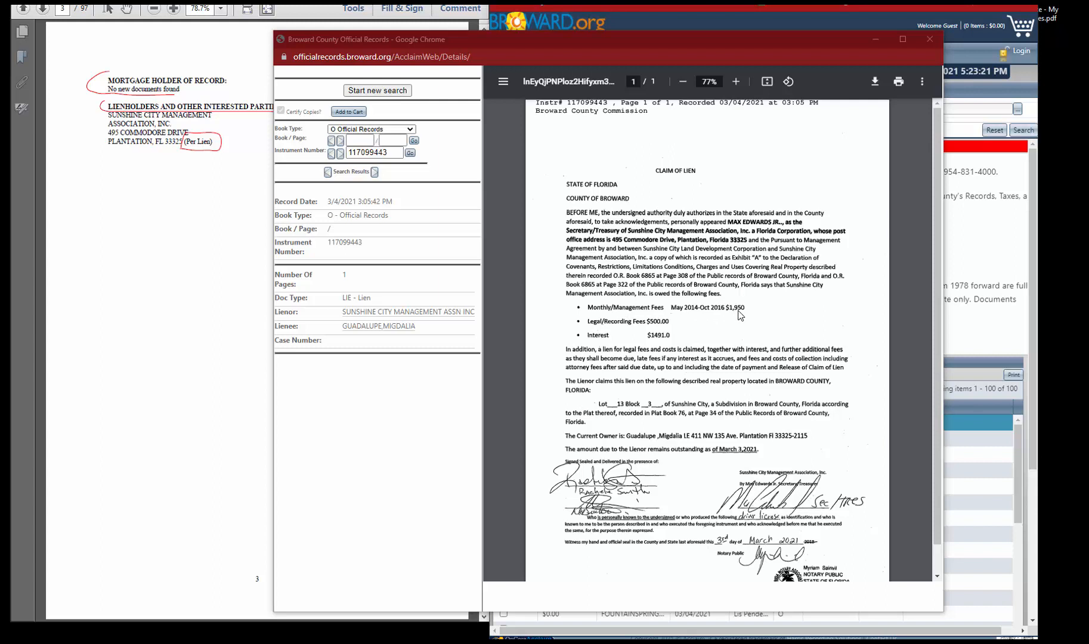